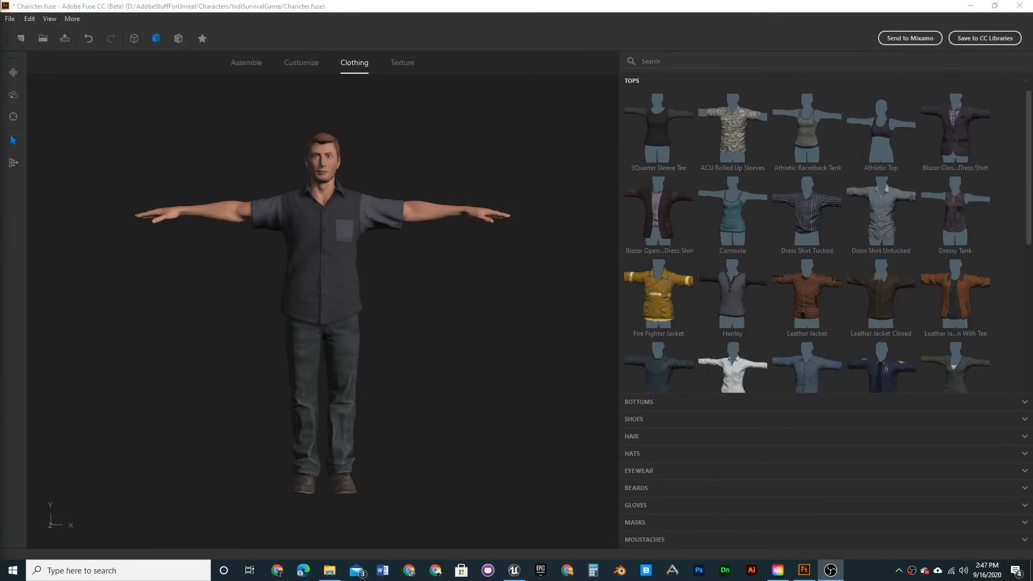
pyautogui.moveTo(454, 308)
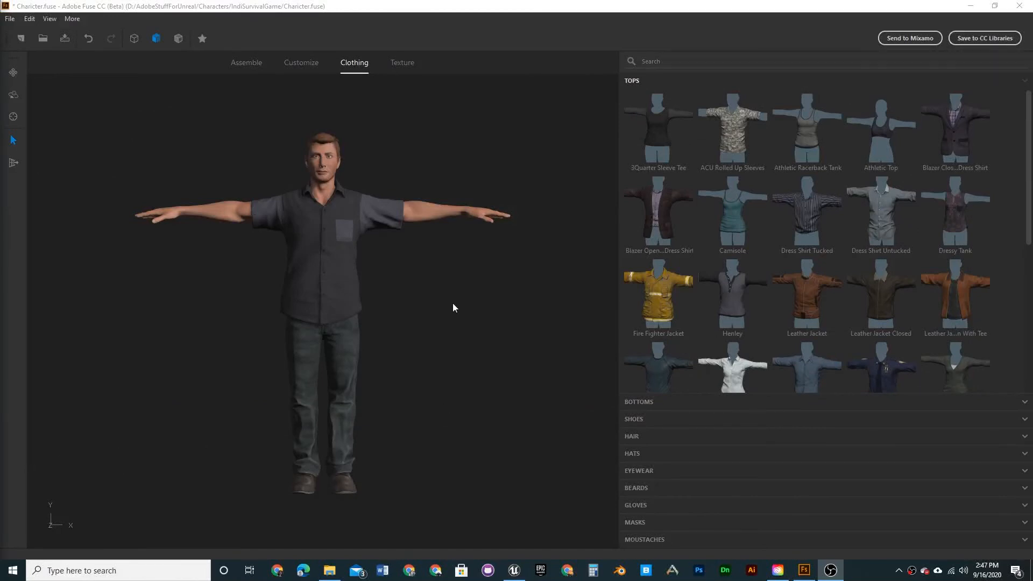
pyautogui.moveTo(95, 303)
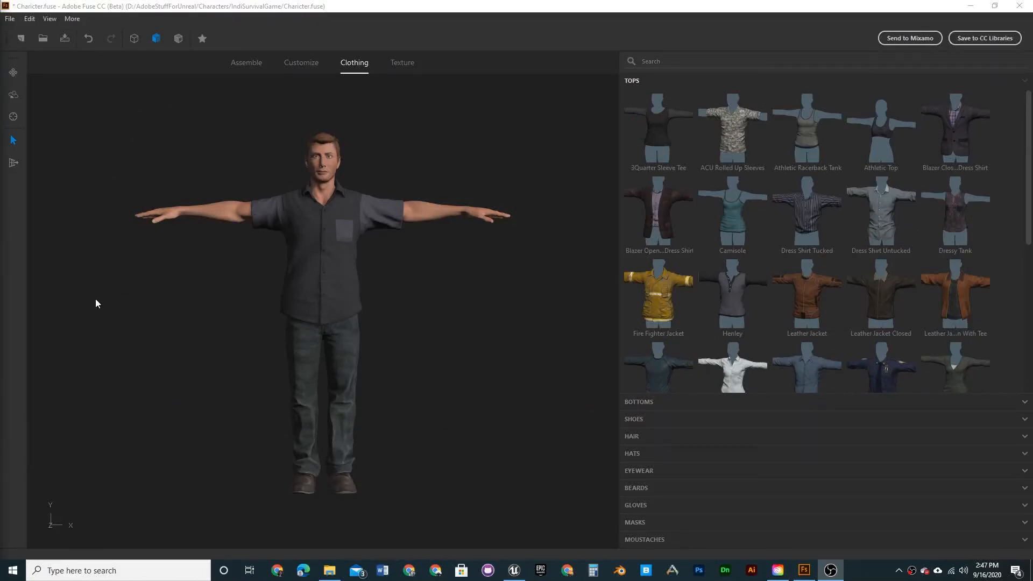
pyautogui.moveTo(441, 218)
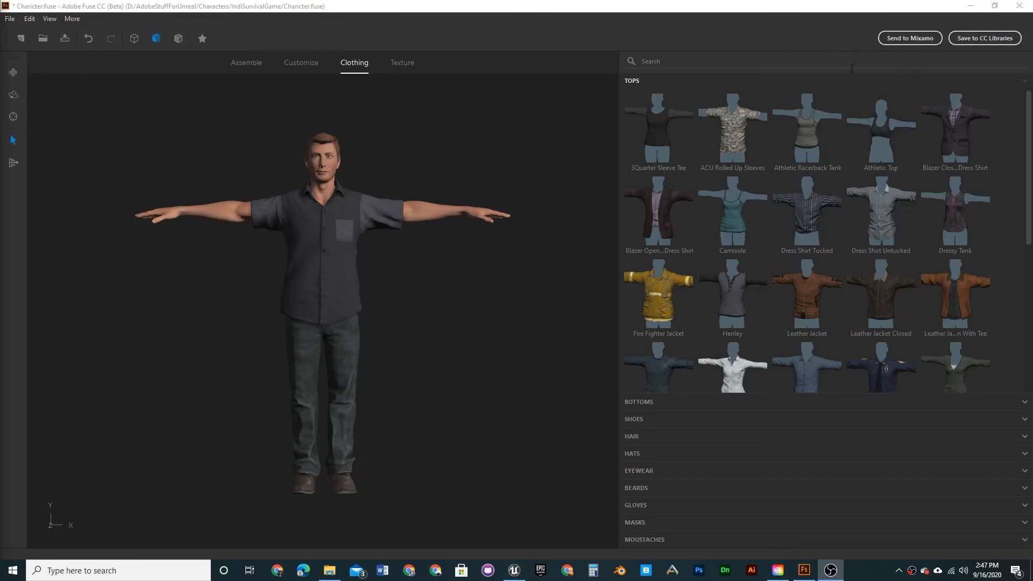
pyautogui.moveTo(519, 284)
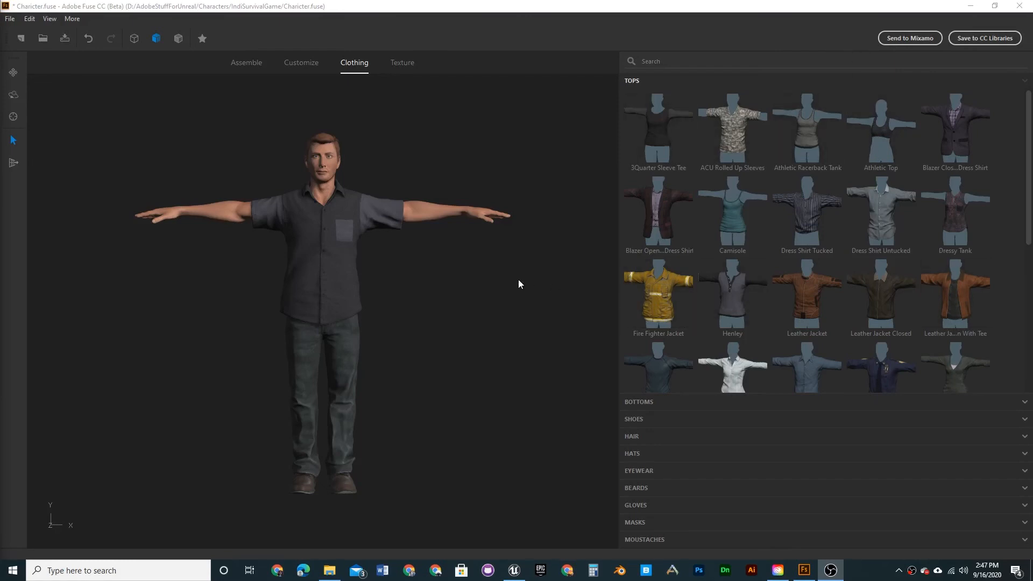
pyautogui.moveTo(135, 336)
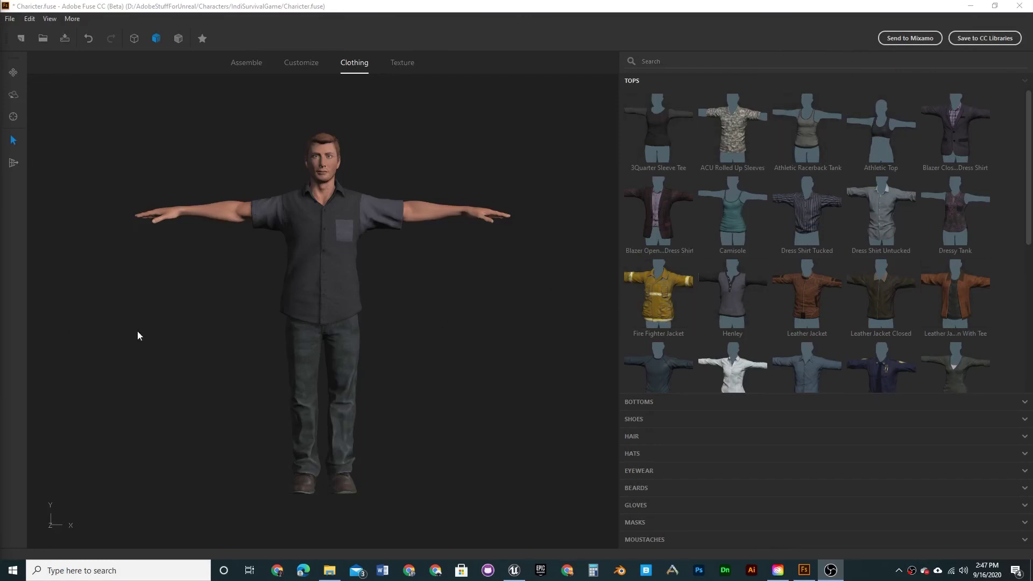
pyautogui.moveTo(235, 316)
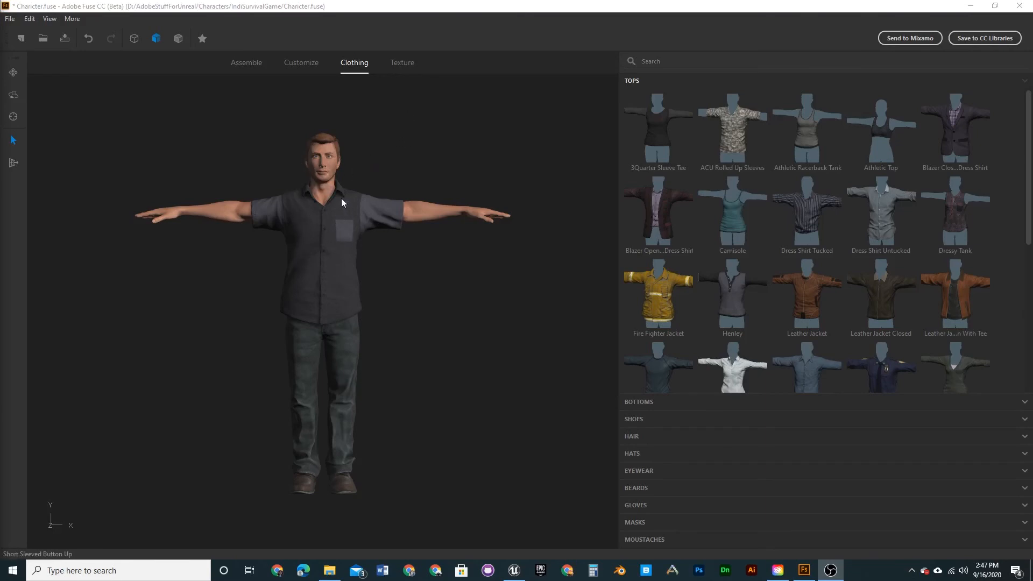
pyautogui.moveTo(338, 182)
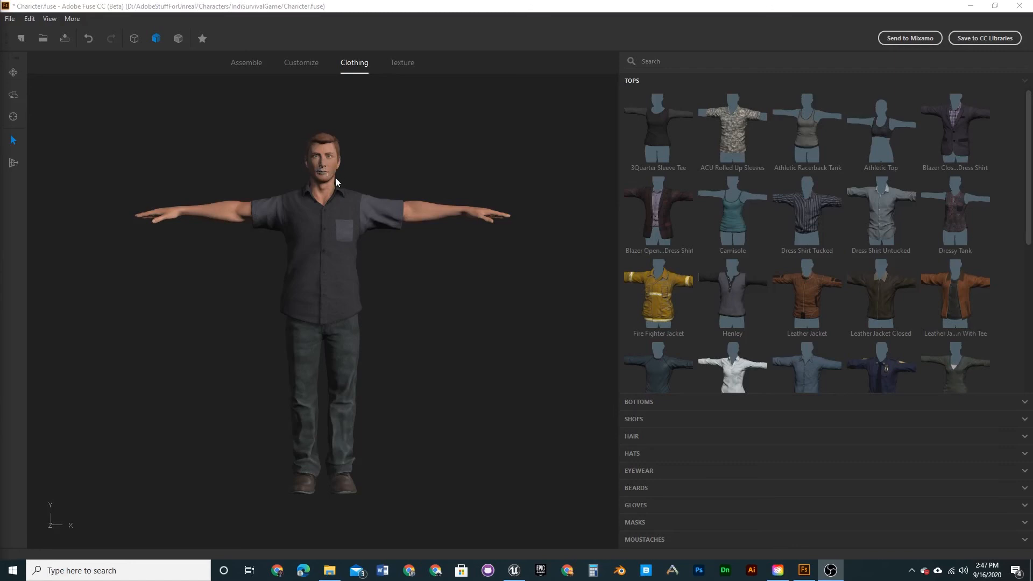
pyautogui.moveTo(333, 164)
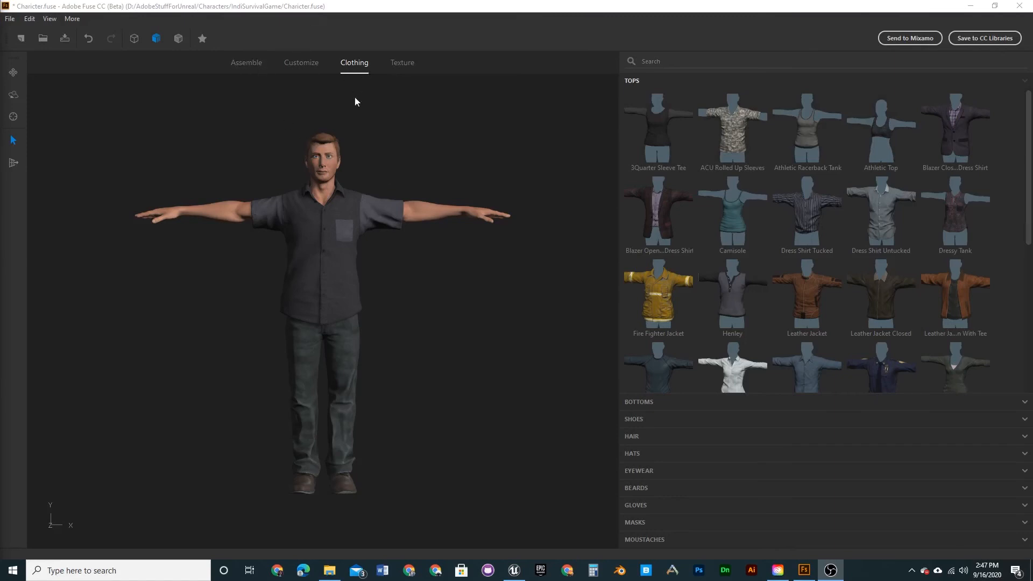
pyautogui.moveTo(250, 234)
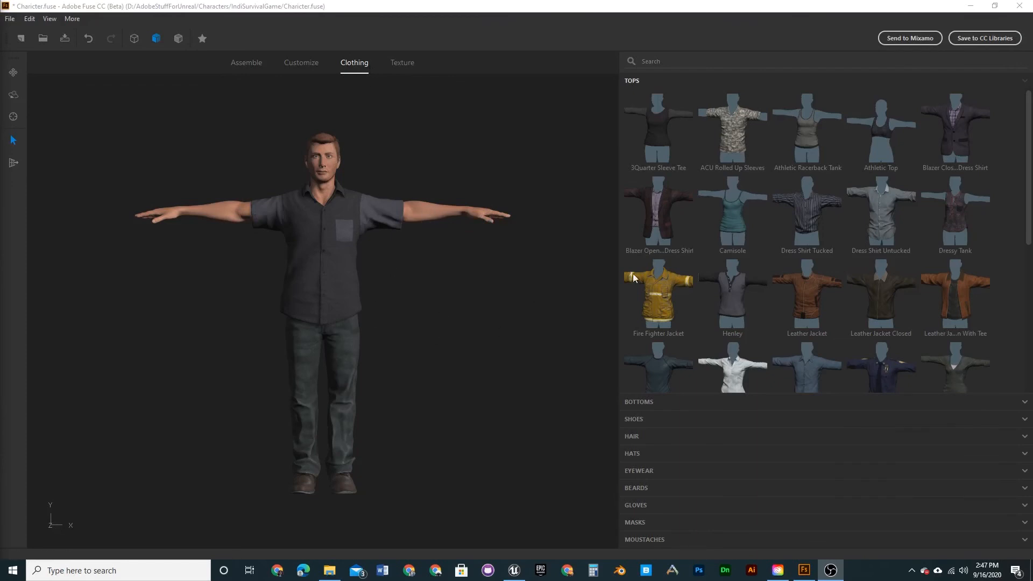
pyautogui.moveTo(923, 44)
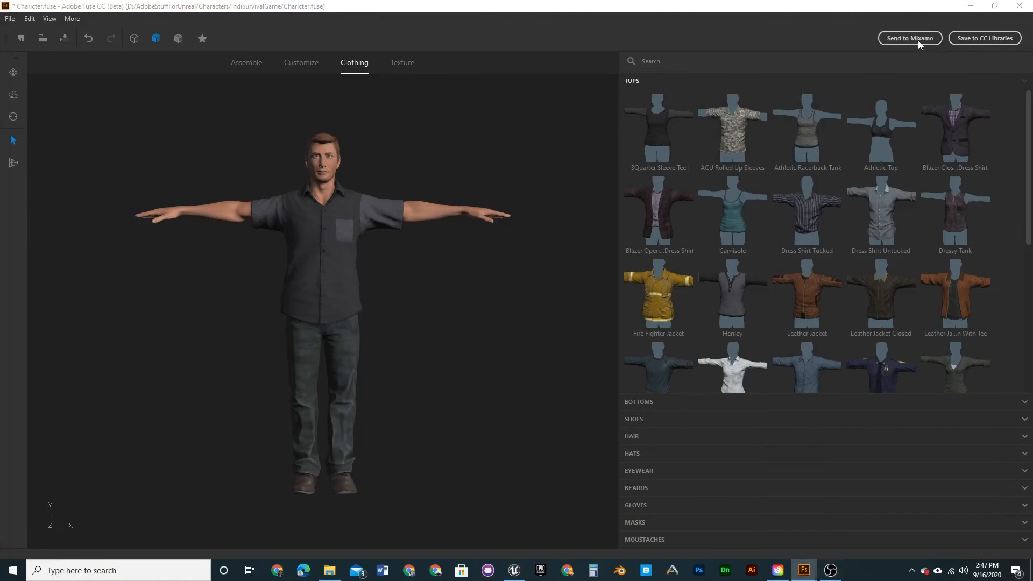
# Upload the Fuse character to Mixamo under the name Bob
pyautogui.click(910, 38)
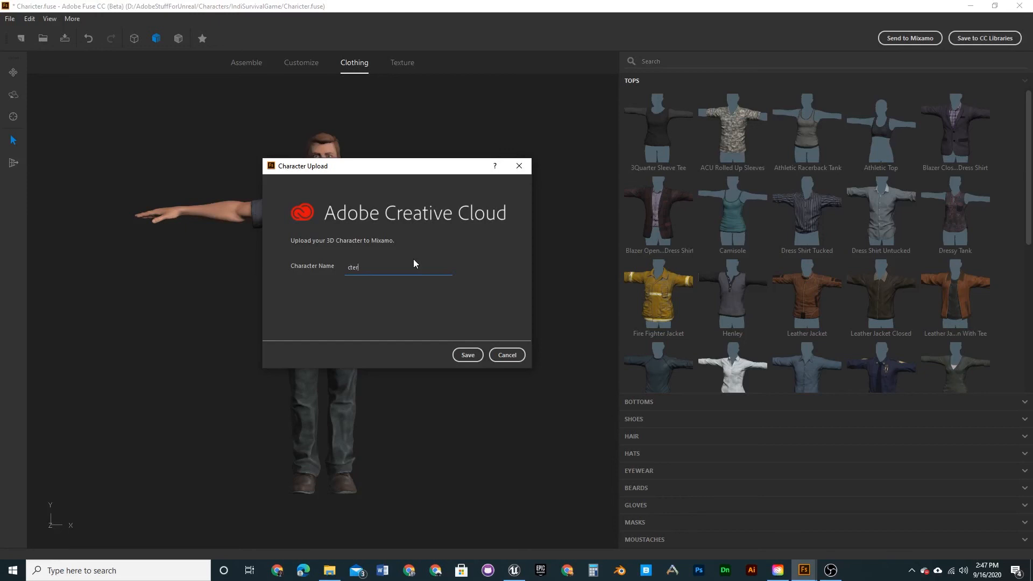
pyautogui.press('ctrl+a')
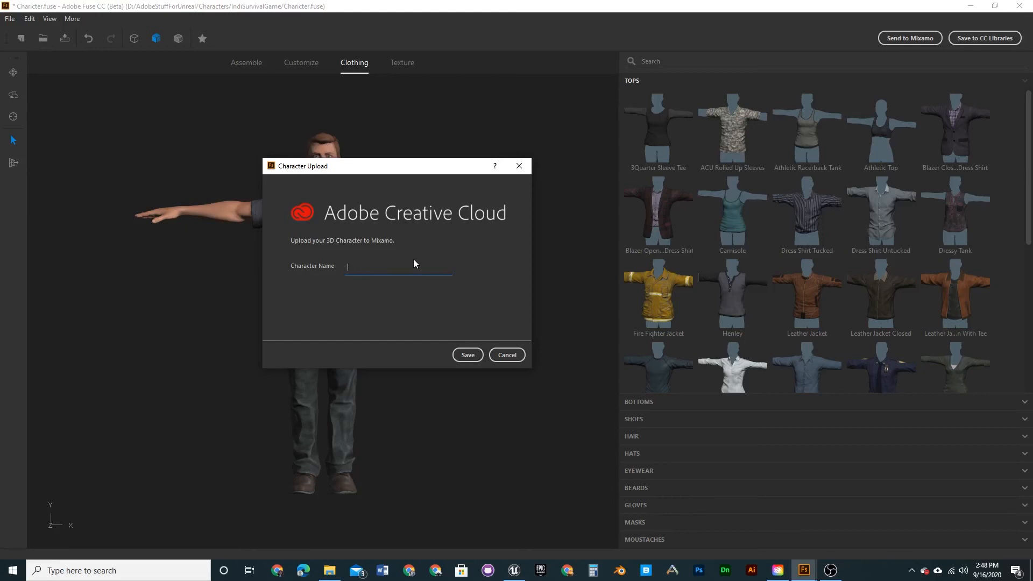
pyautogui.write('Bob')
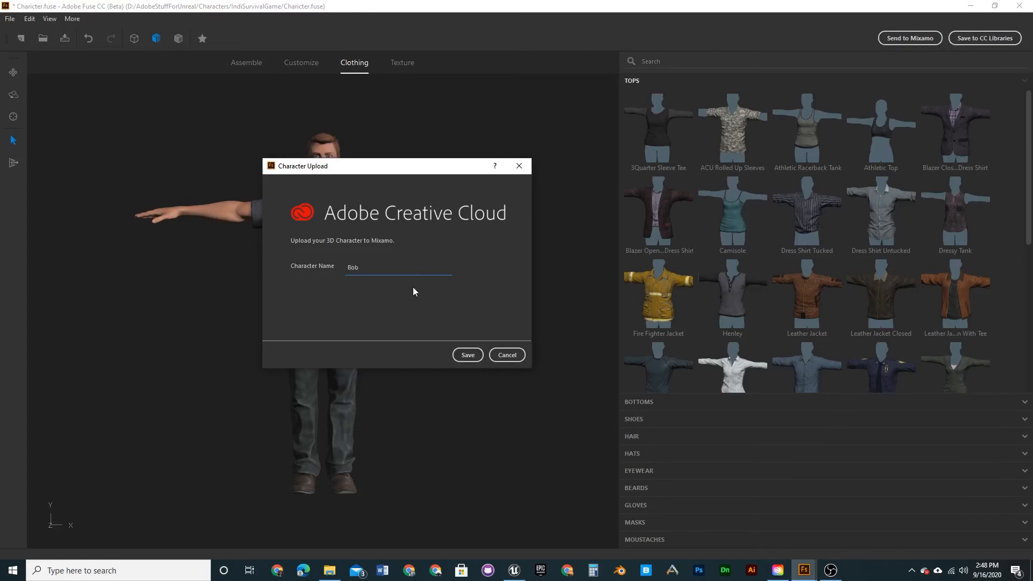
pyautogui.click(467, 355)
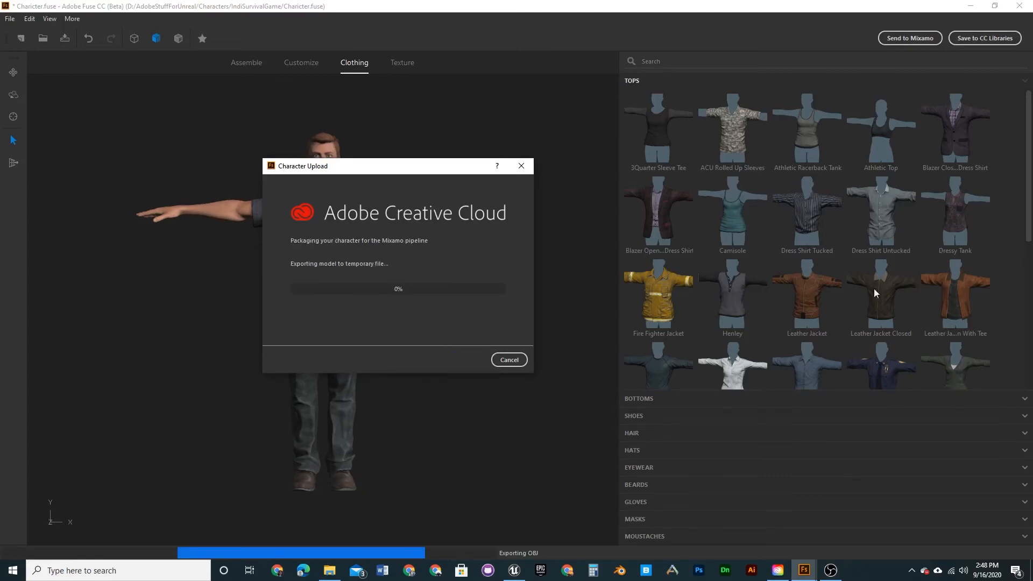
pyautogui.moveTo(792, 273)
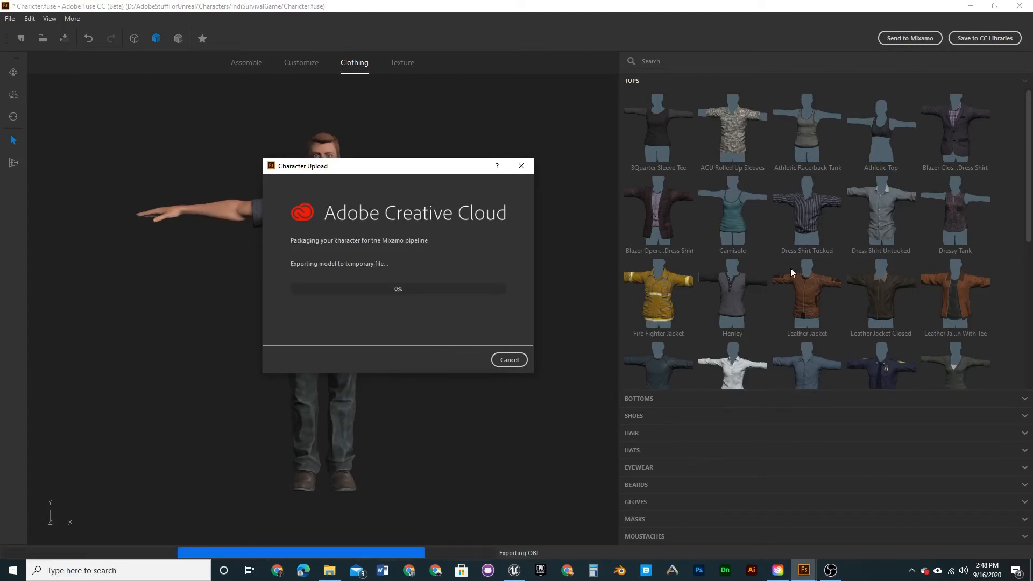
pyautogui.moveTo(469, 299)
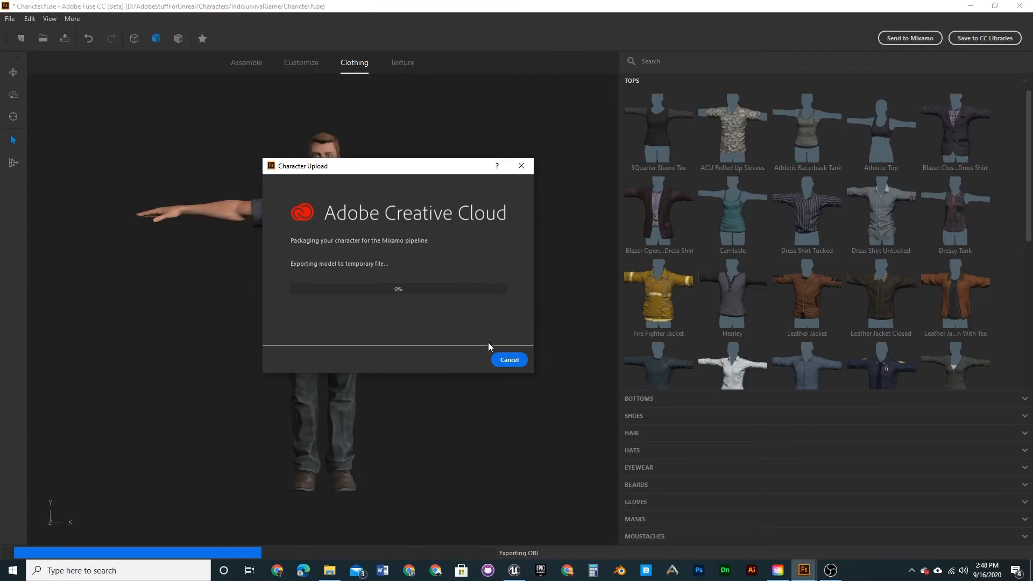
pyautogui.moveTo(485, 368)
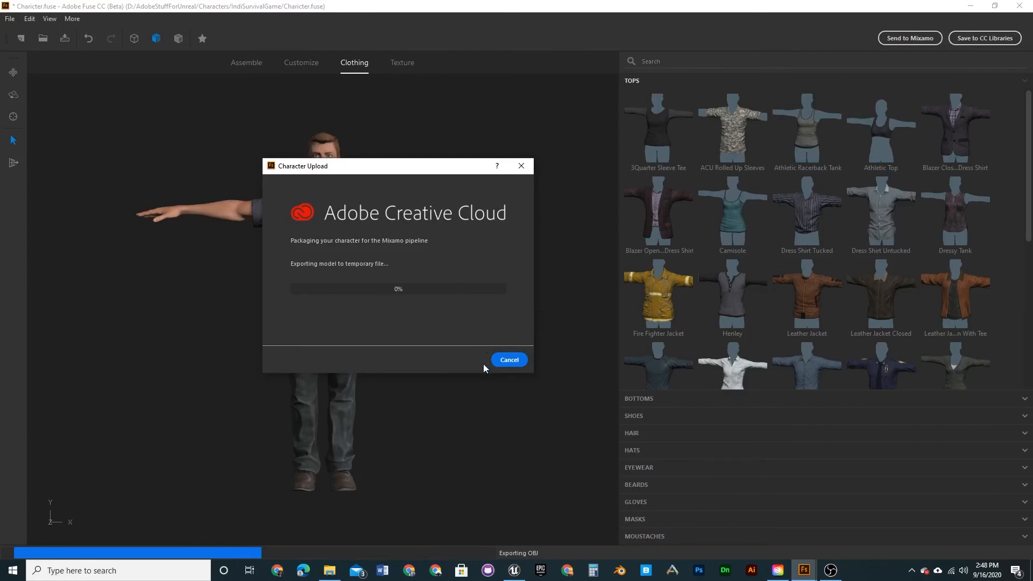
pyautogui.moveTo(475, 372)
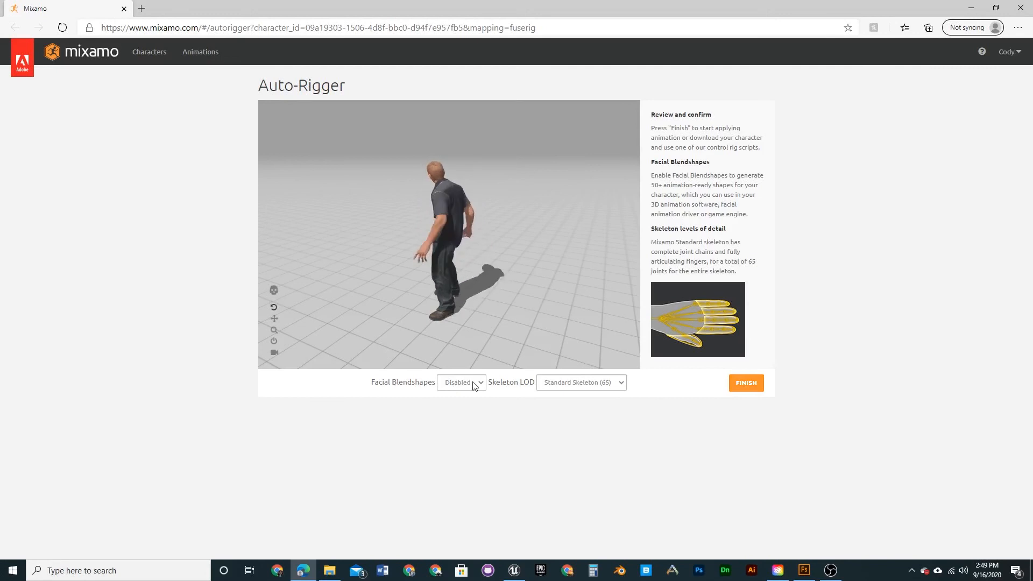
# Finish auto-rigging Bob with the standard 65-joint skeleton and move on to animating him
pyautogui.click(460, 382)
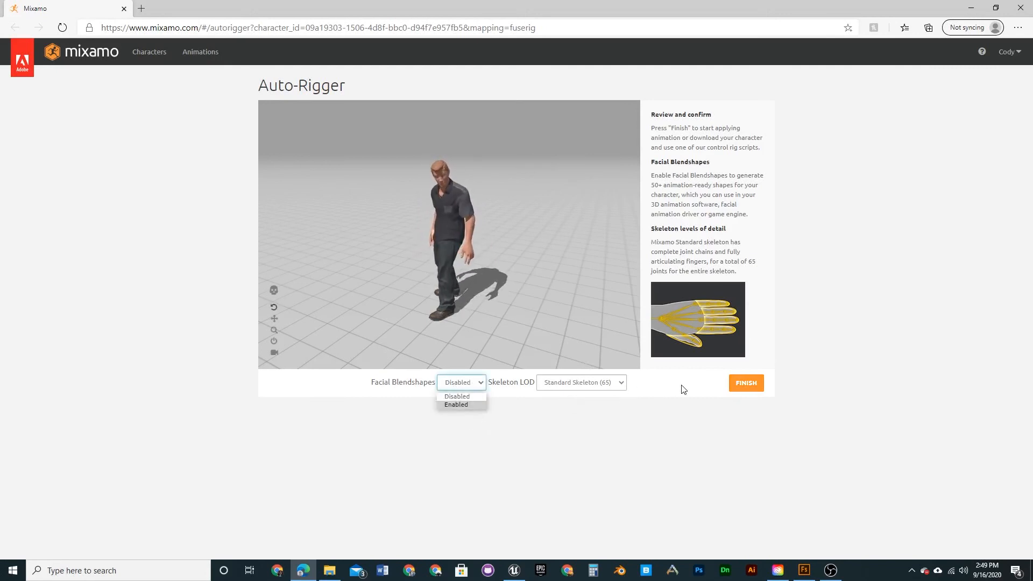
pyautogui.click(581, 383)
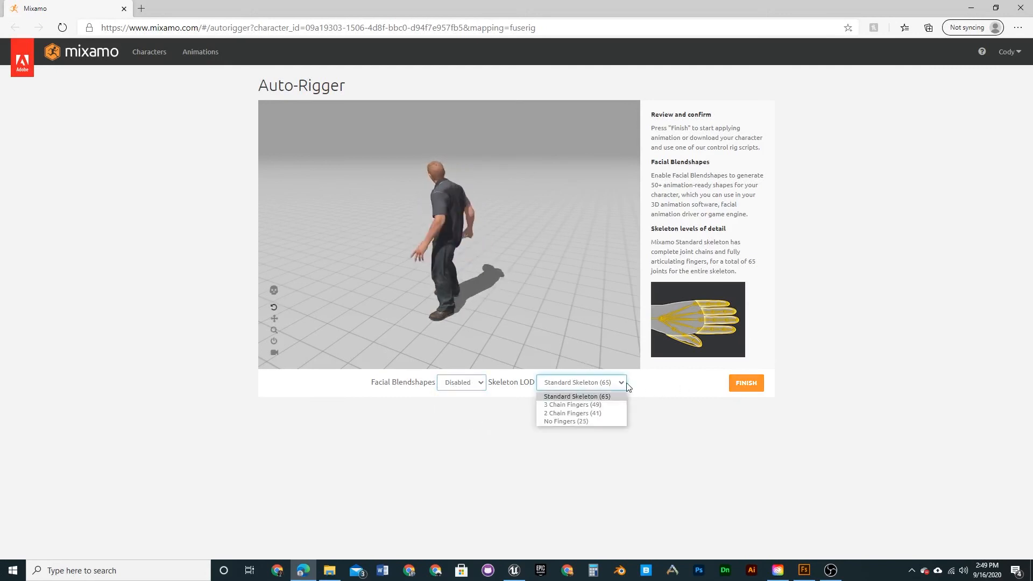
pyautogui.click(747, 383)
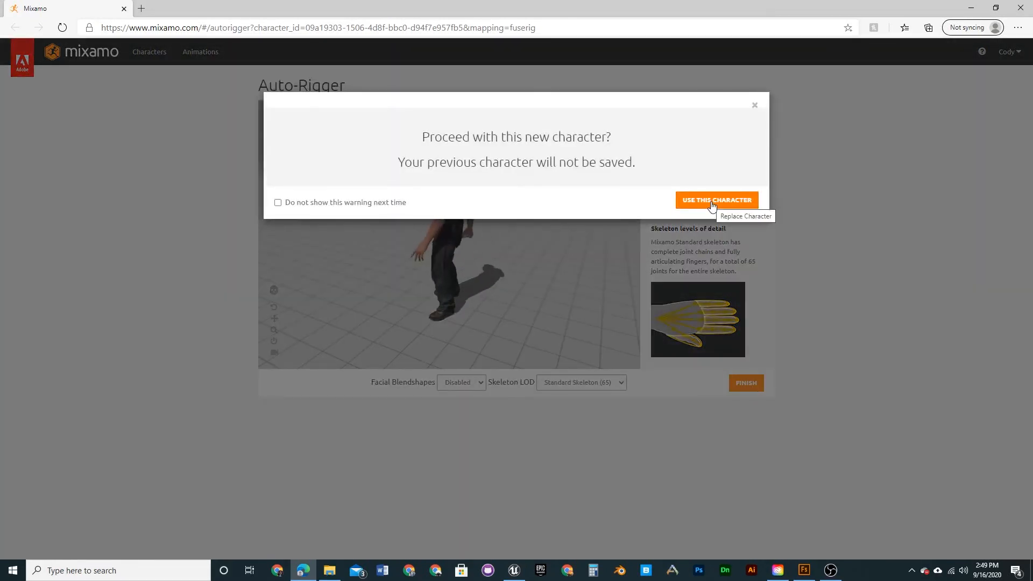
pyautogui.click(717, 200)
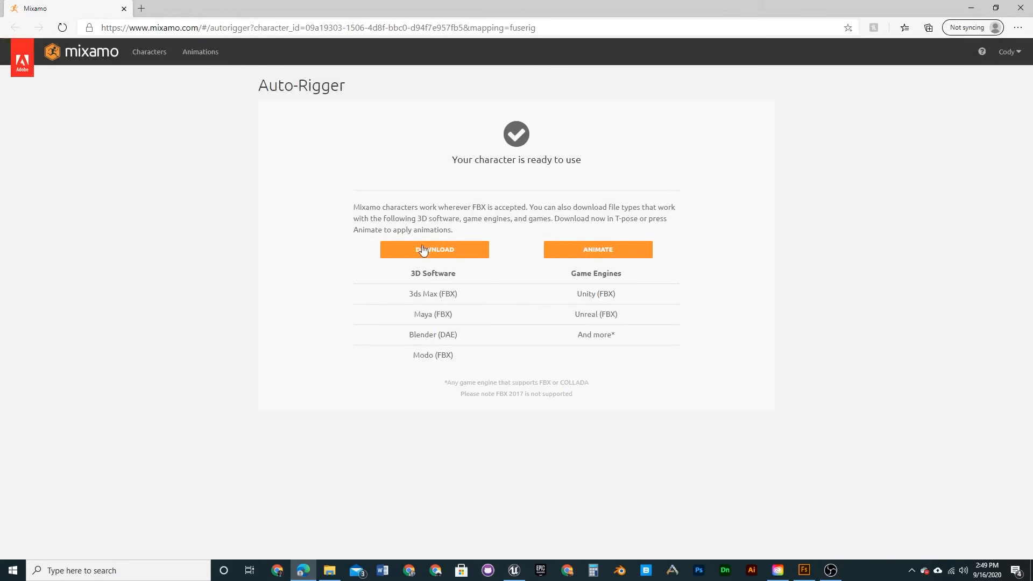
pyautogui.moveTo(590, 254)
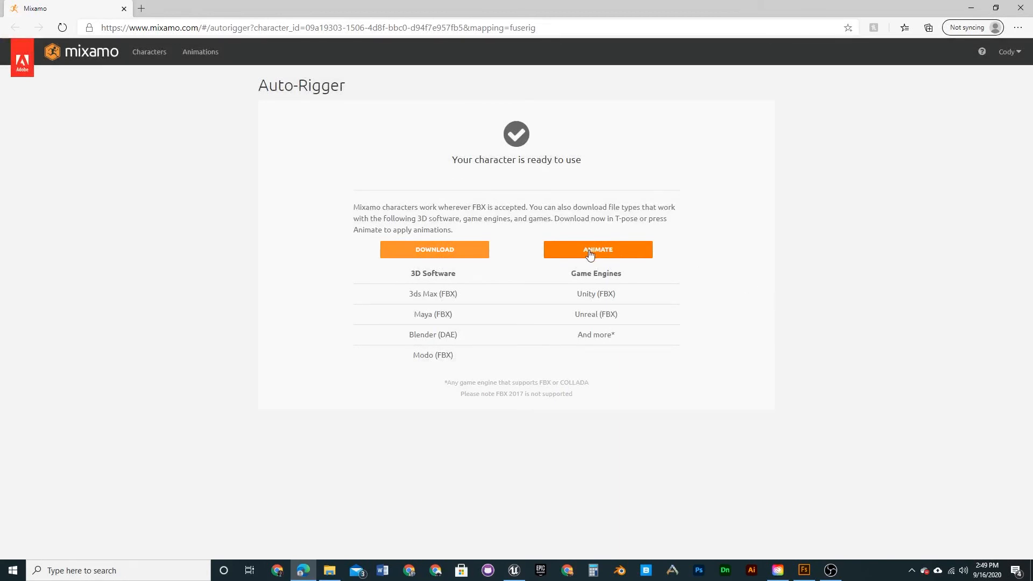
pyautogui.click(435, 249)
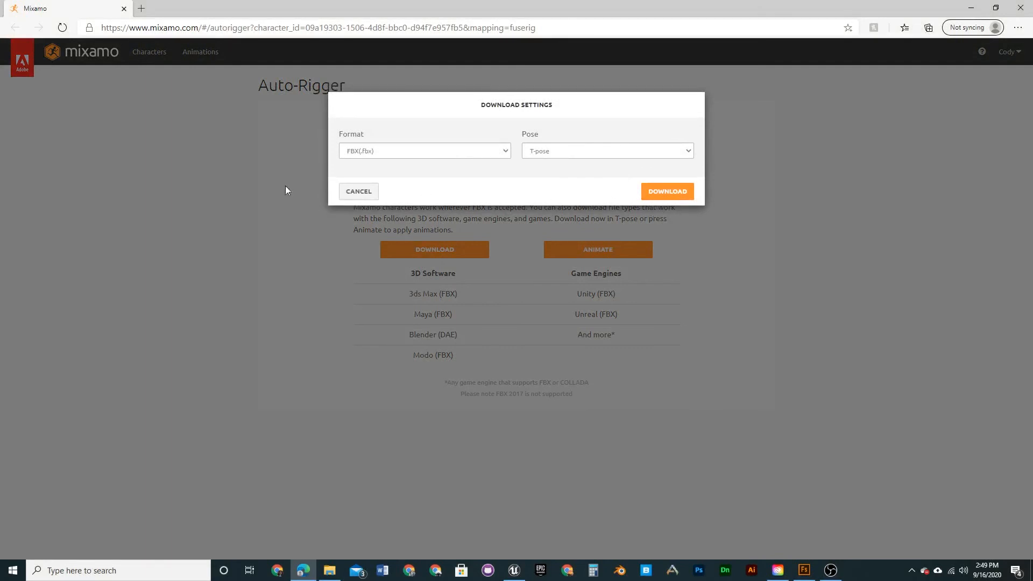
pyautogui.moveTo(486, 251)
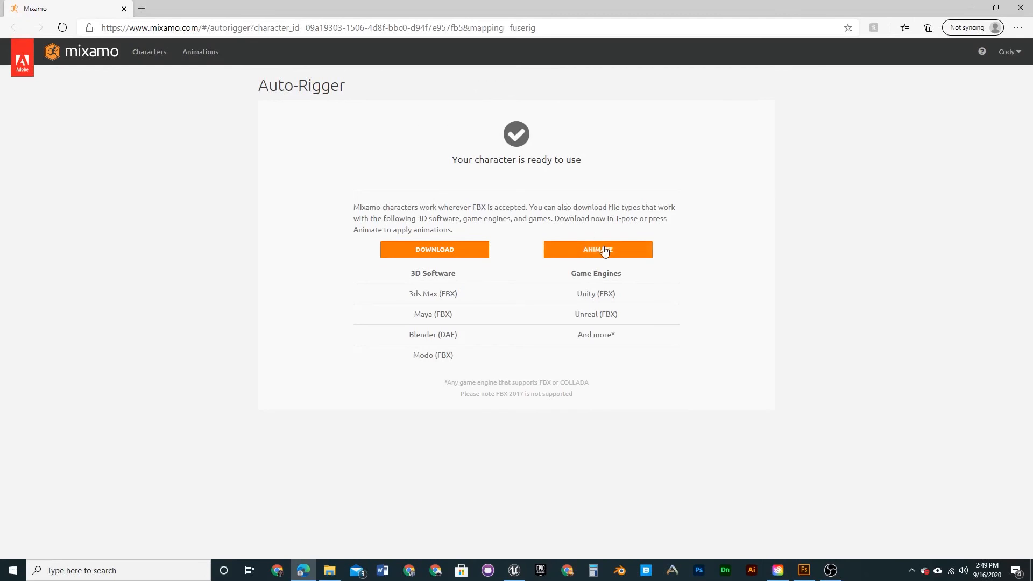
pyautogui.click(598, 250)
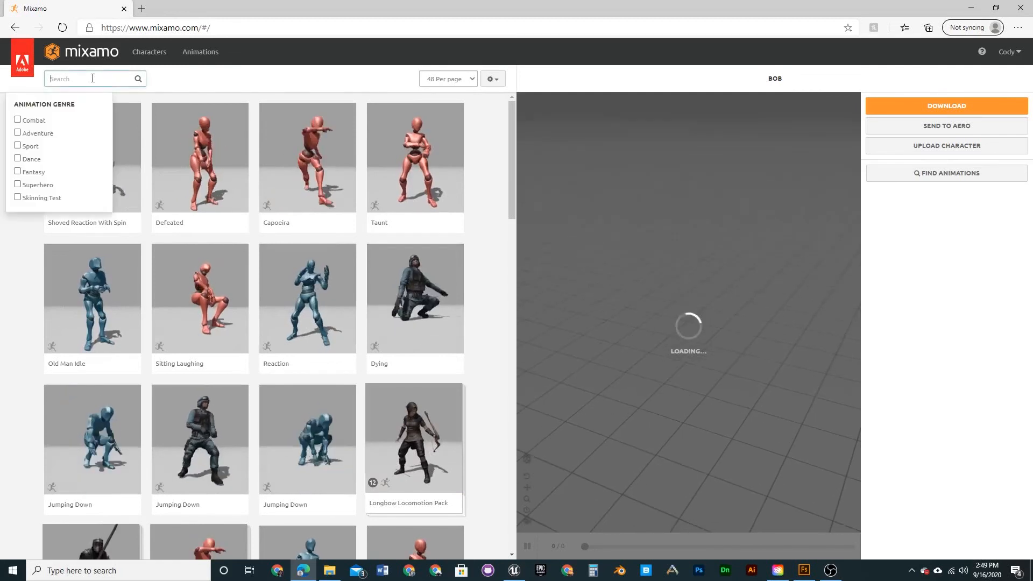
# Search Mixamo for Idle and apply an Idle animation to Bob
pyautogui.write('Idle')
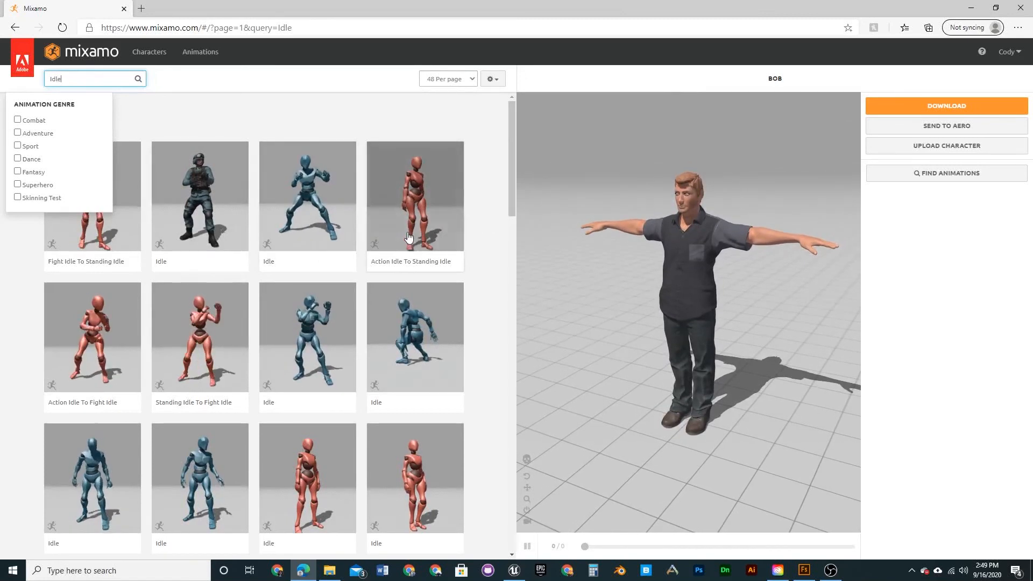
pyautogui.scroll(-3)
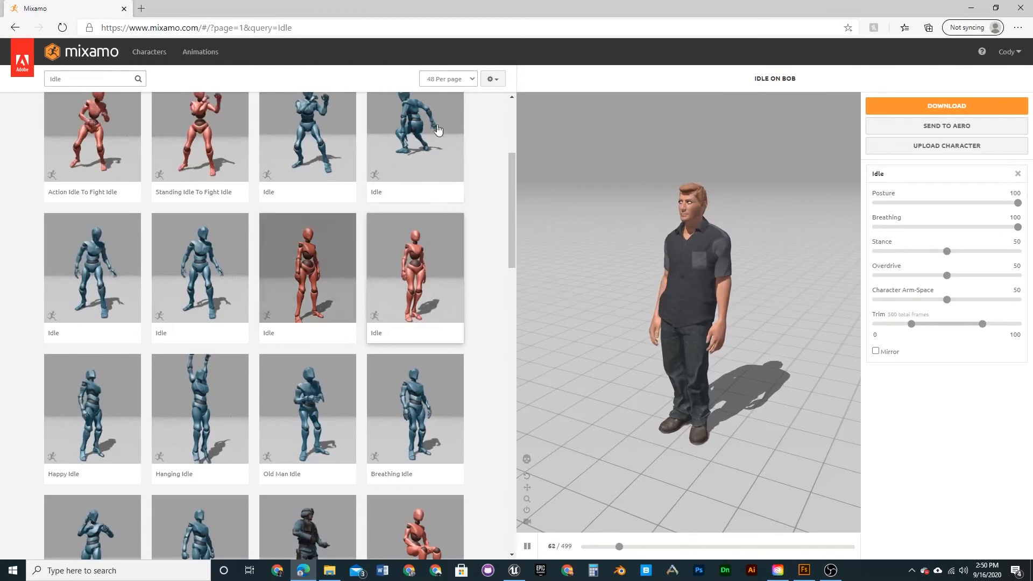
pyautogui.click(90, 79)
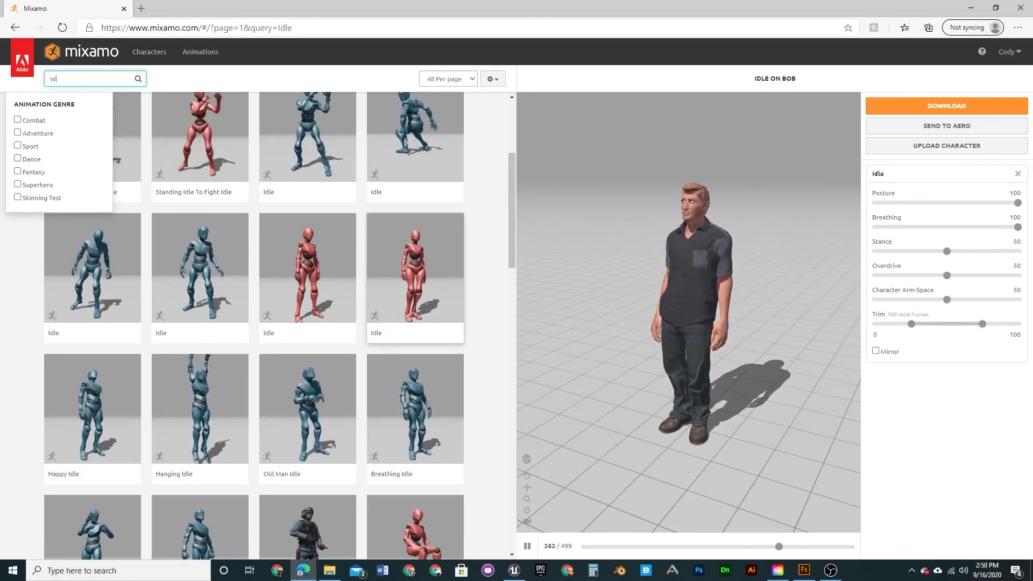
# Apply a Walking animation kept in place and download it as FBX without skin
pyautogui.write('Walking')
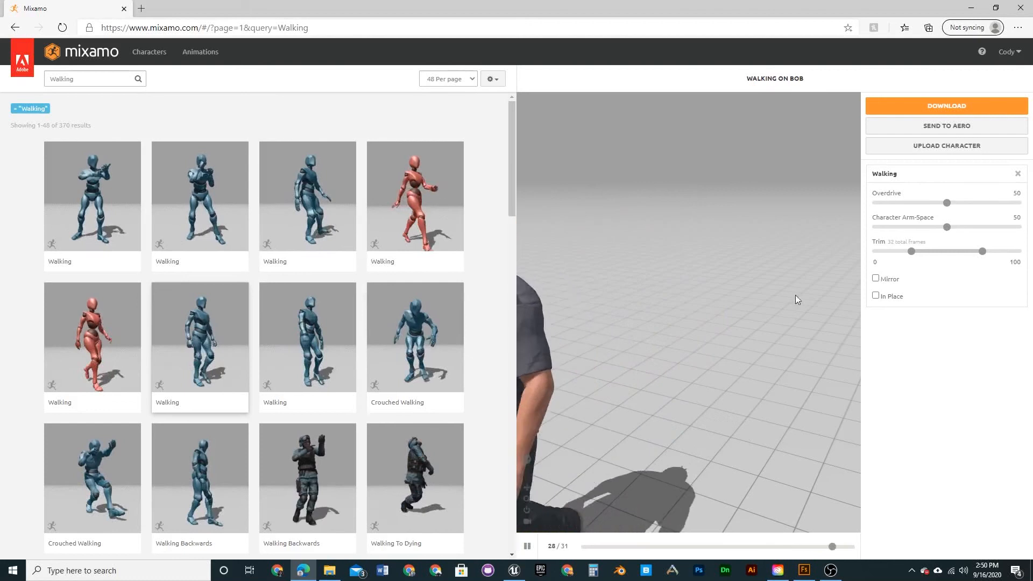
pyautogui.click(876, 296)
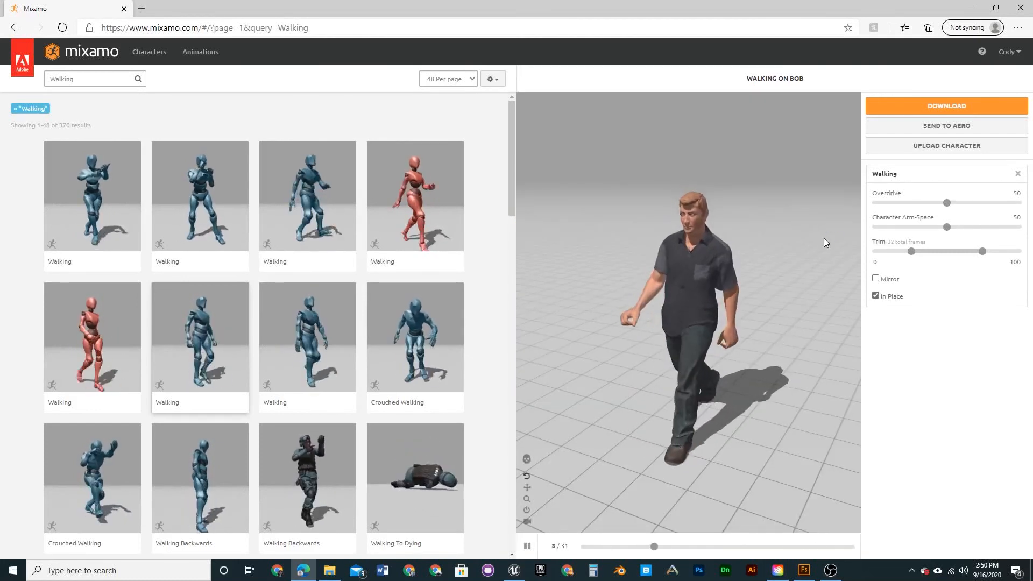
pyautogui.click(946, 106)
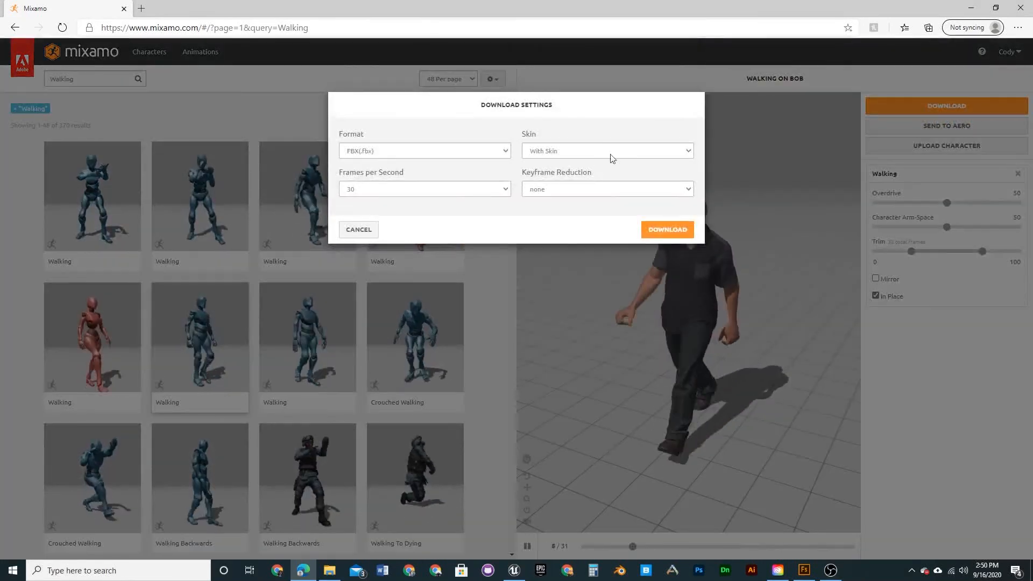
pyautogui.click(607, 151)
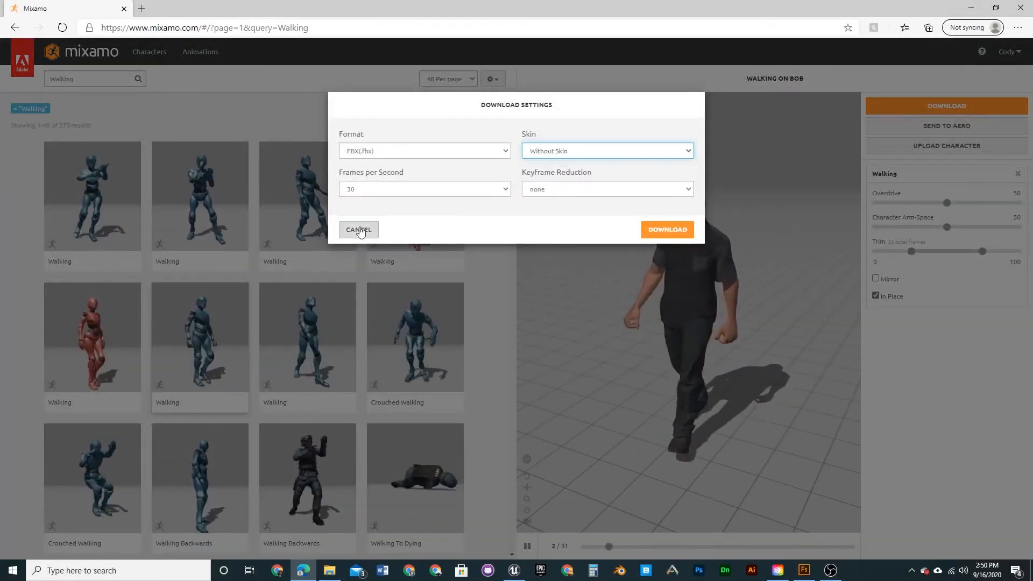
pyautogui.click(359, 229)
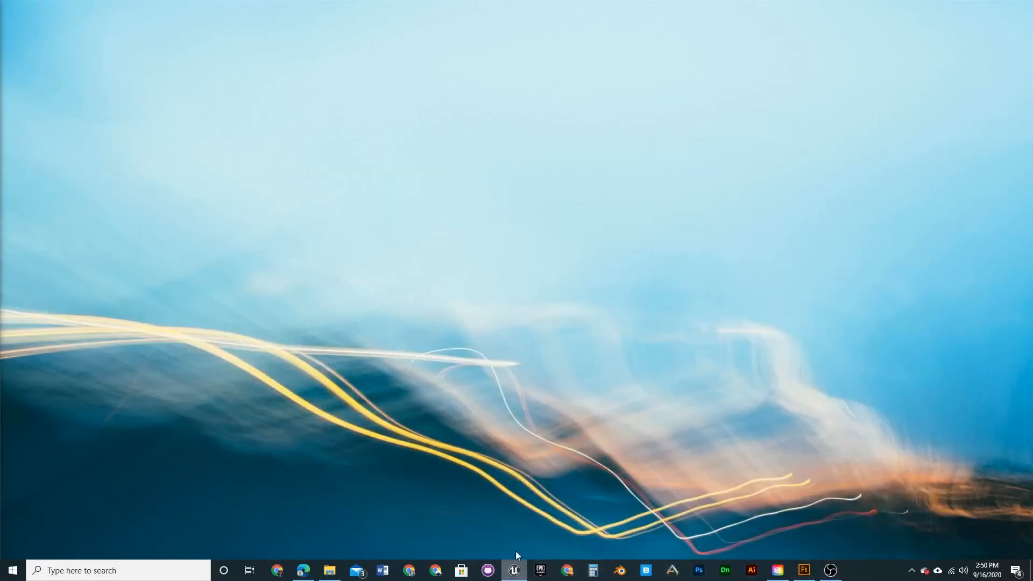
# Bring the Unreal Engine editor to the front from the taskbar
pyautogui.click(513, 570)
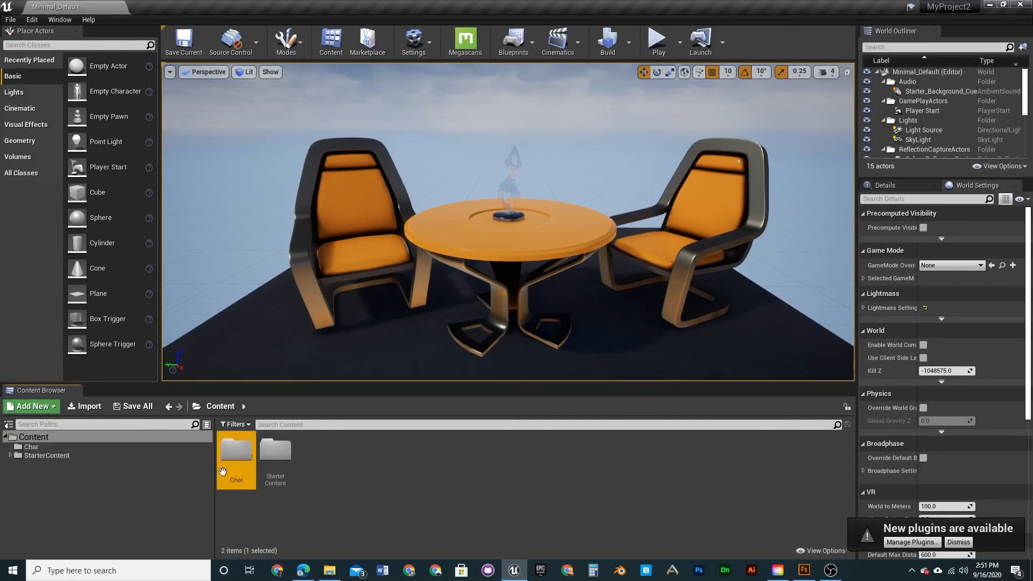
# Enter the Char folder to import the character FBX into it
pyautogui.doubleClick(237, 450)
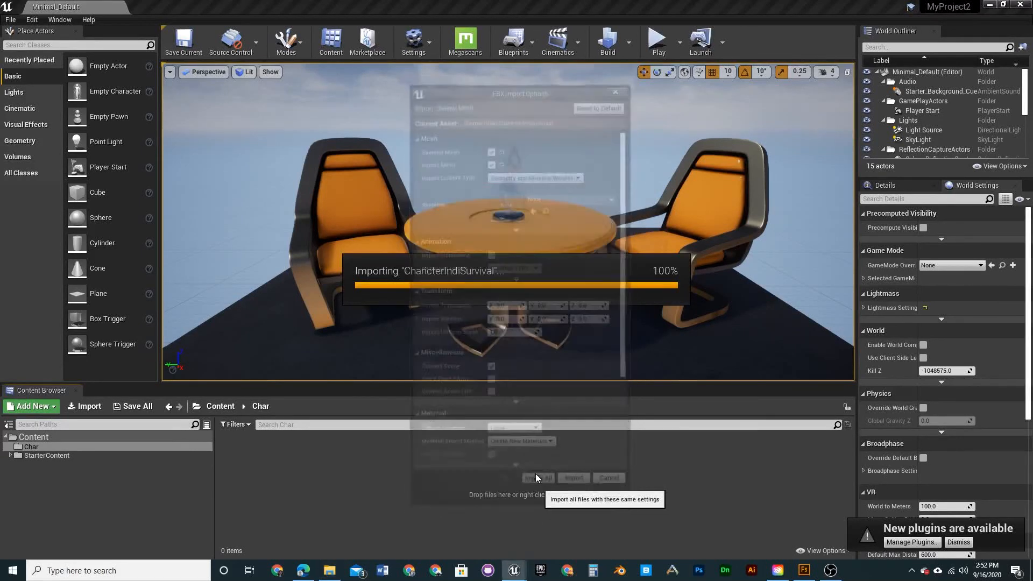
# Import all character files with the same settings and dismiss the warnings log and plugin notification
pyautogui.click(538, 477)
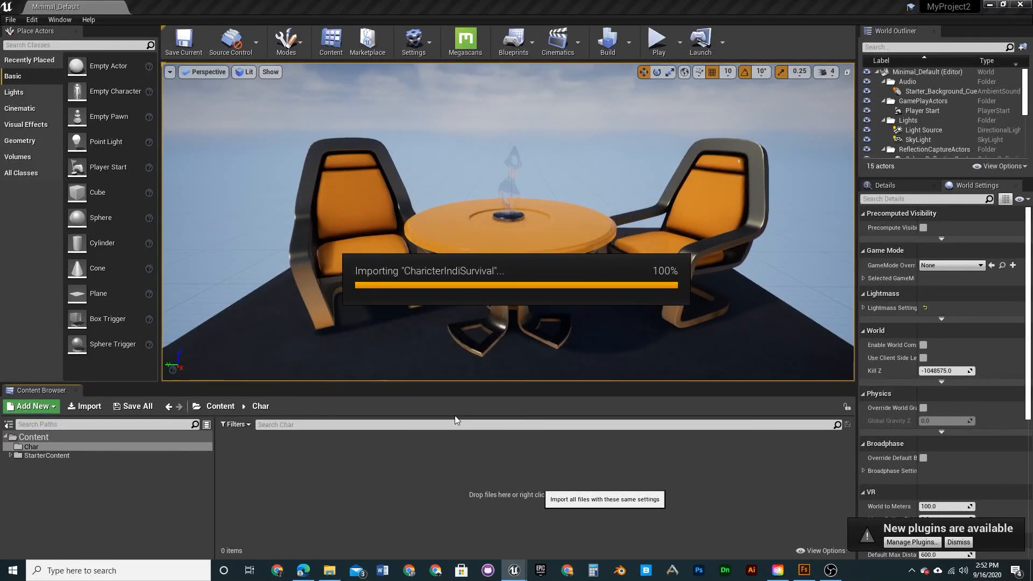
pyautogui.moveTo(504, 337)
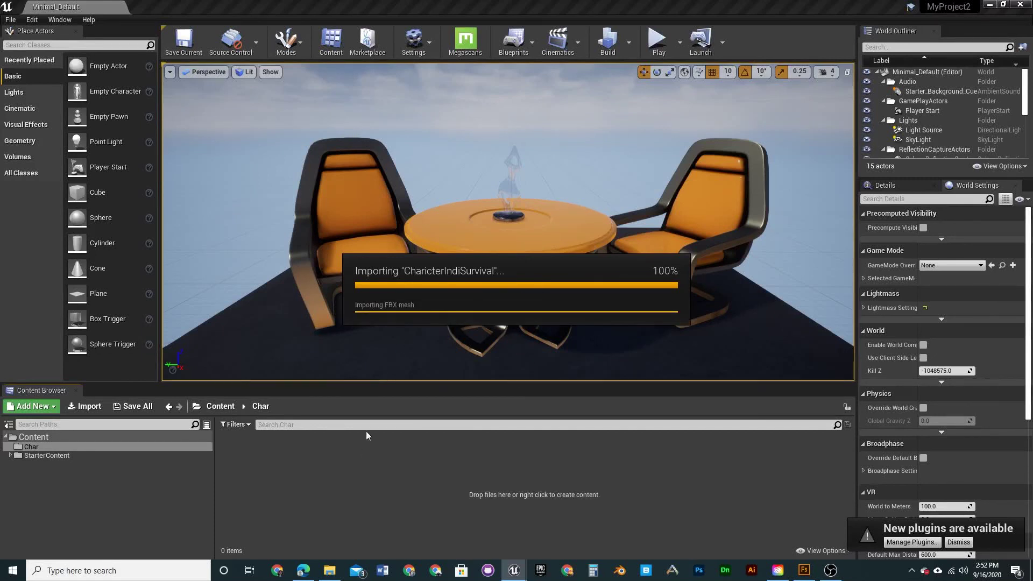
pyautogui.moveTo(379, 431)
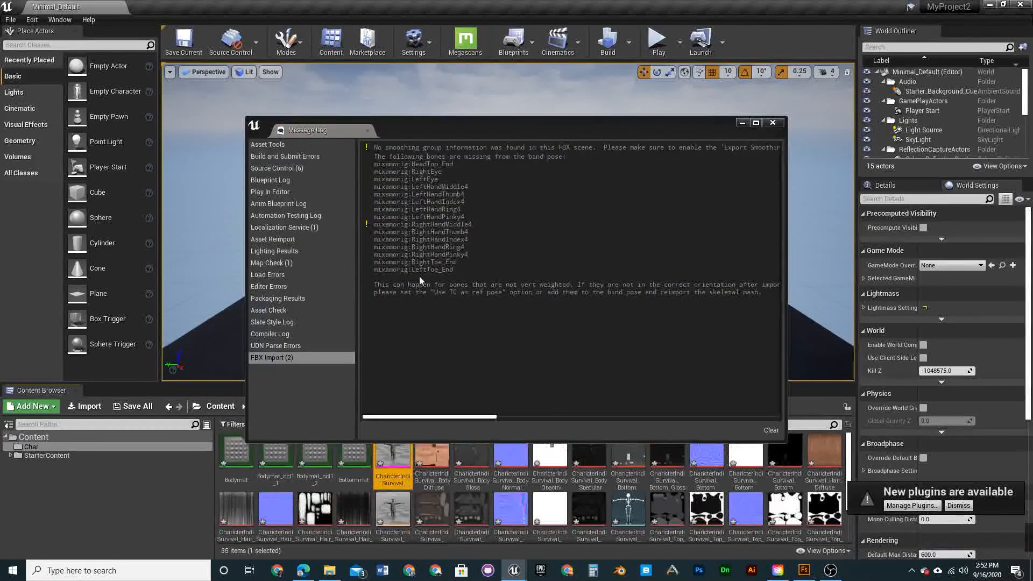
pyautogui.click(773, 122)
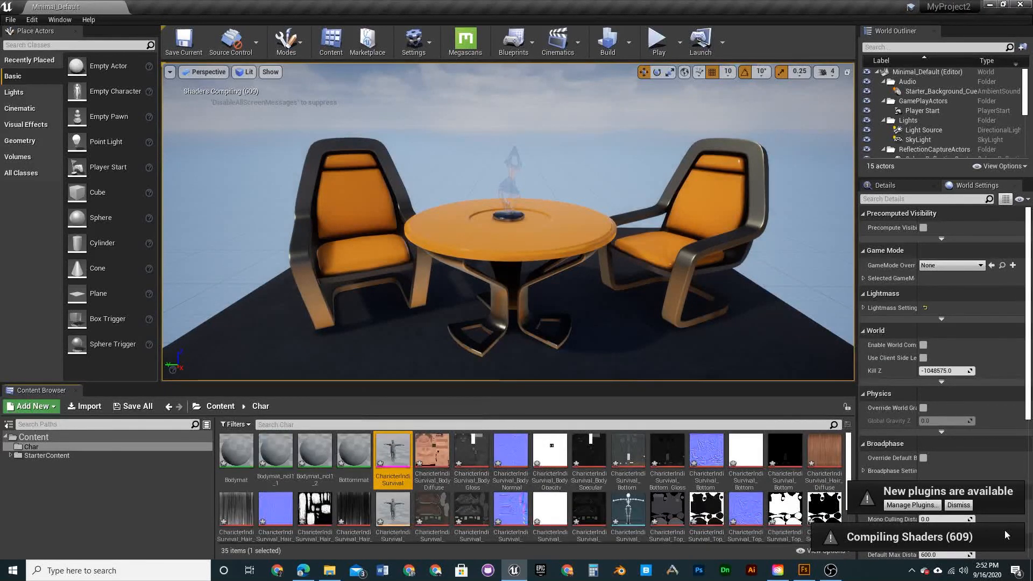
pyautogui.moveTo(958, 506)
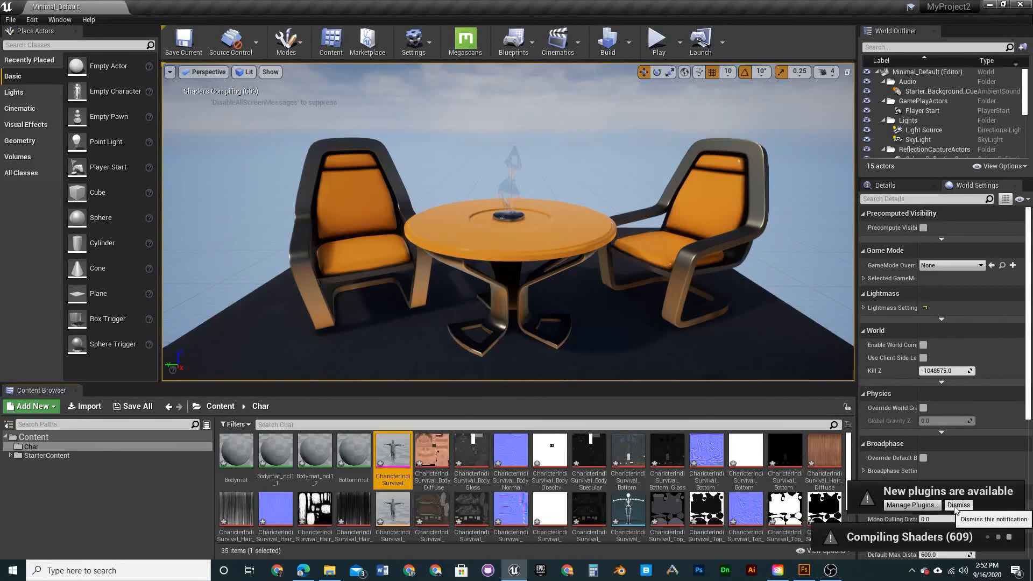
pyautogui.click(957, 505)
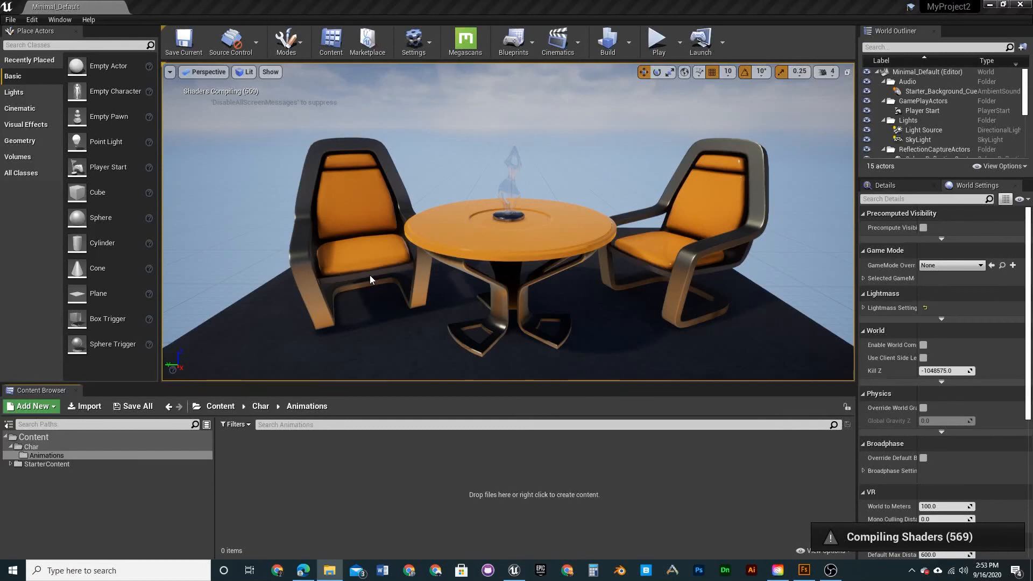
# Import the Idle and Walking FBX animations into Char/Animations
pyautogui.click(89, 407)
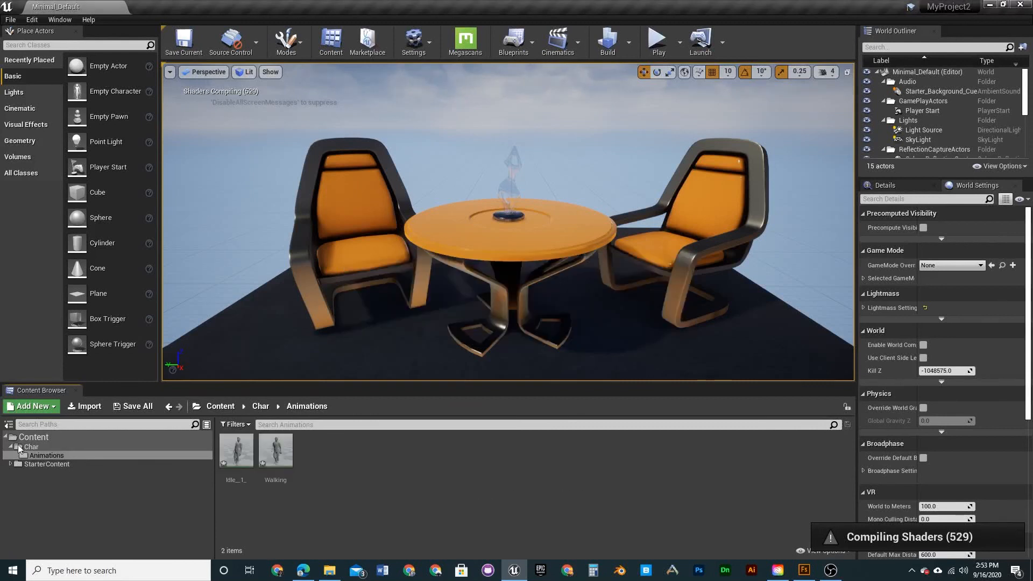
# Back in Char, move the selected textures into the new Textures folder
pyautogui.click(31, 446)
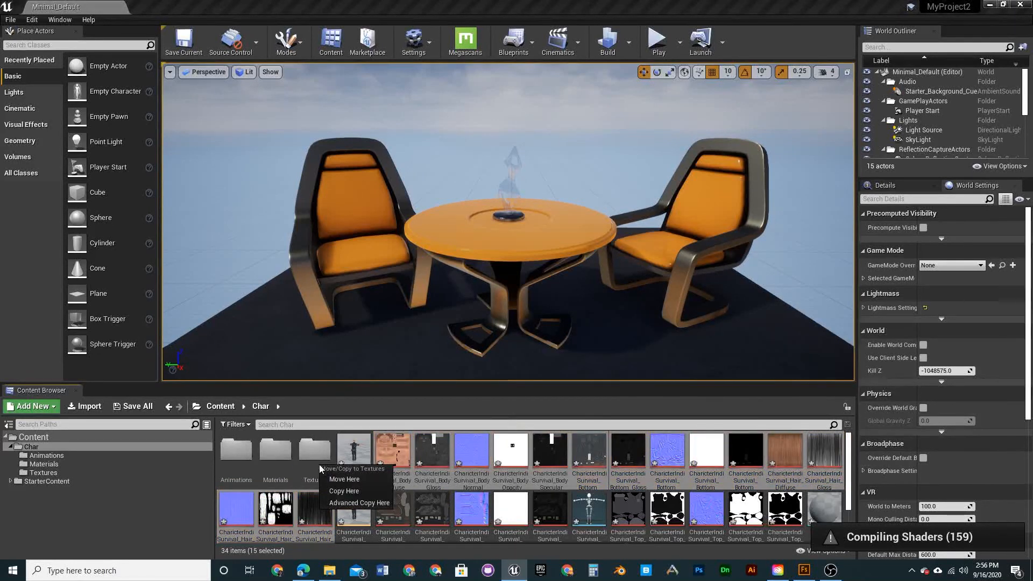
pyautogui.click(344, 479)
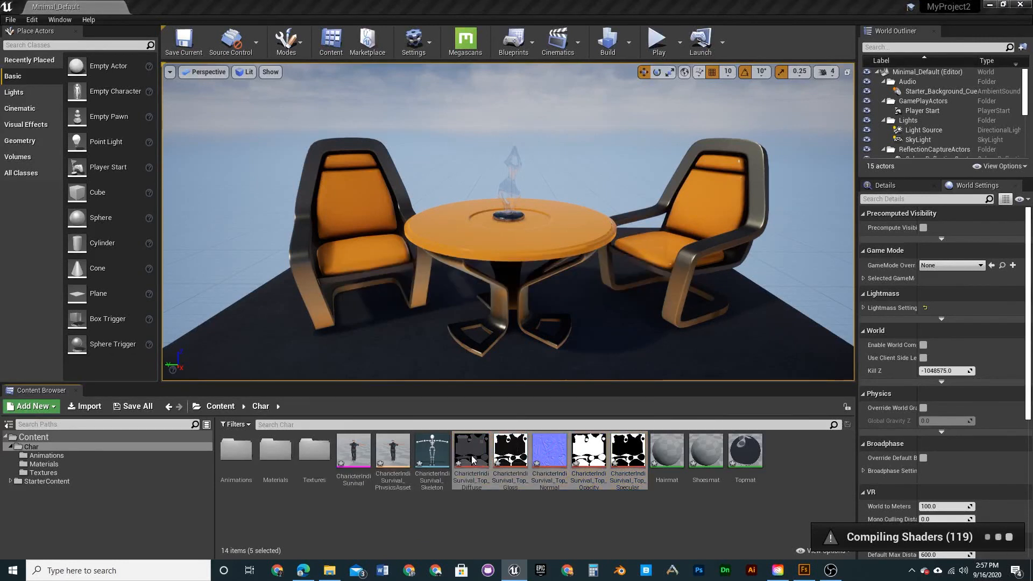
# Move the remaining textures into their folder and delete the test character from the level
pyautogui.click(134, 406)
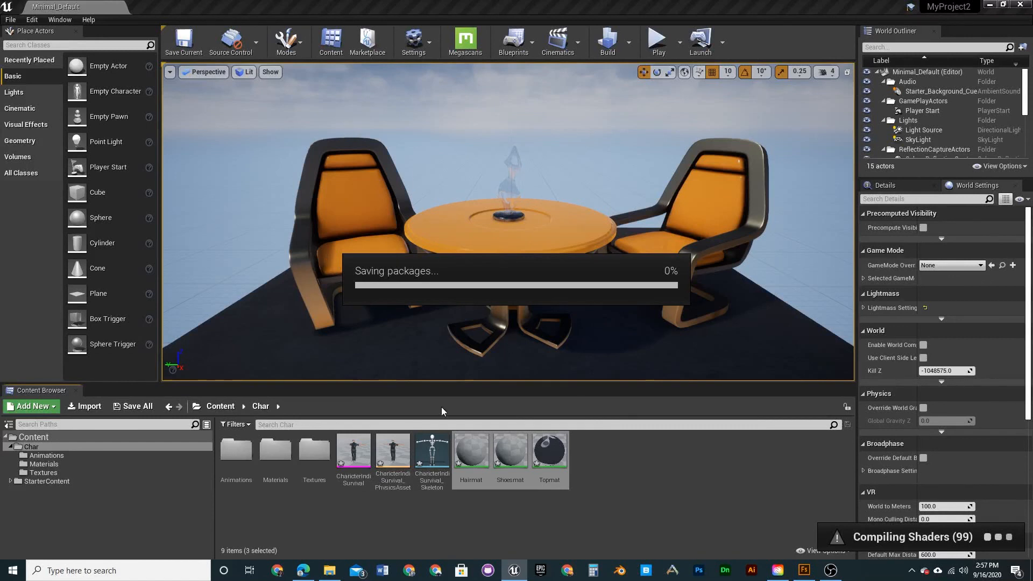
pyautogui.moveTo(284, 473)
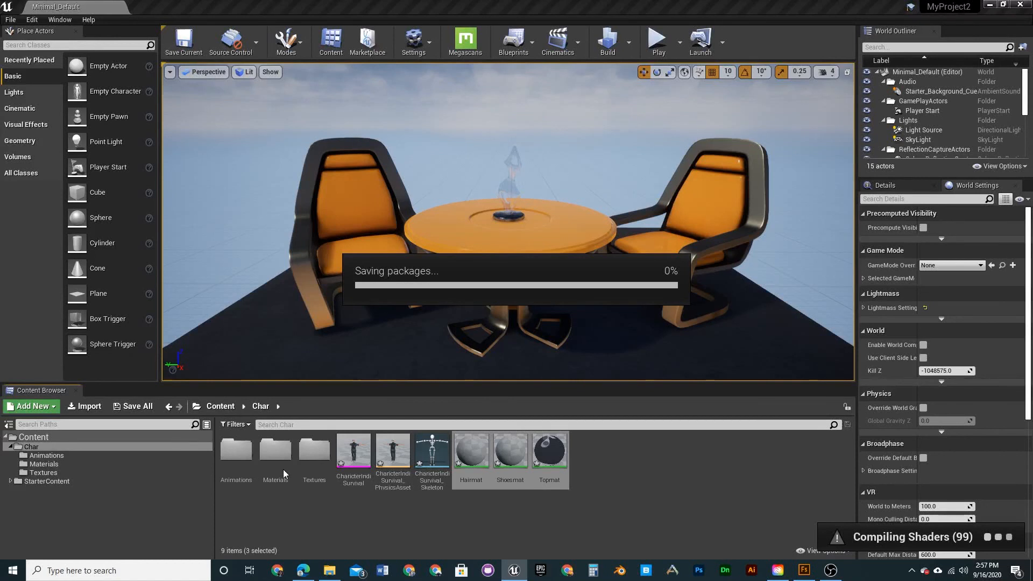
pyautogui.moveTo(355, 328)
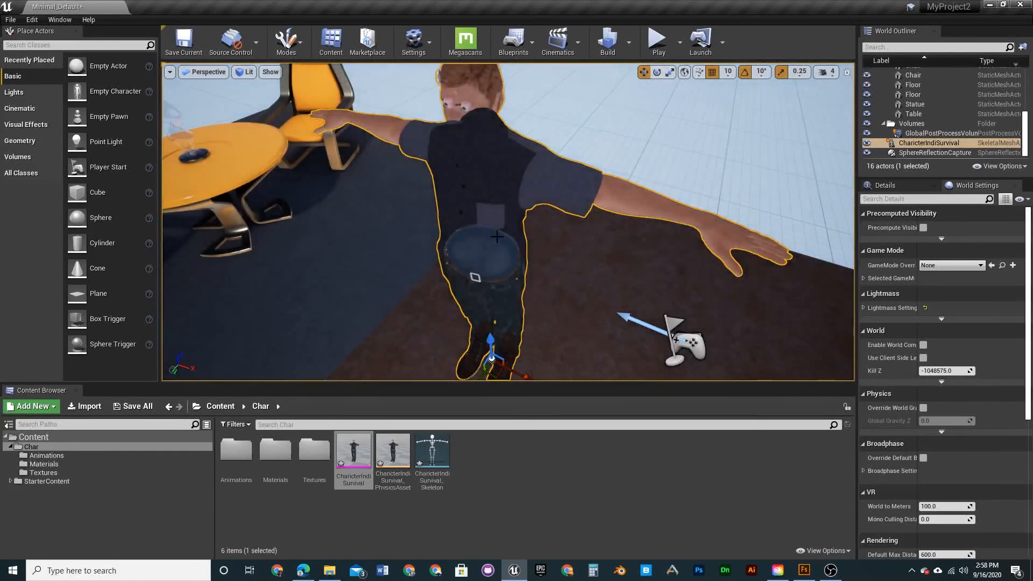
pyautogui.press('Delete')
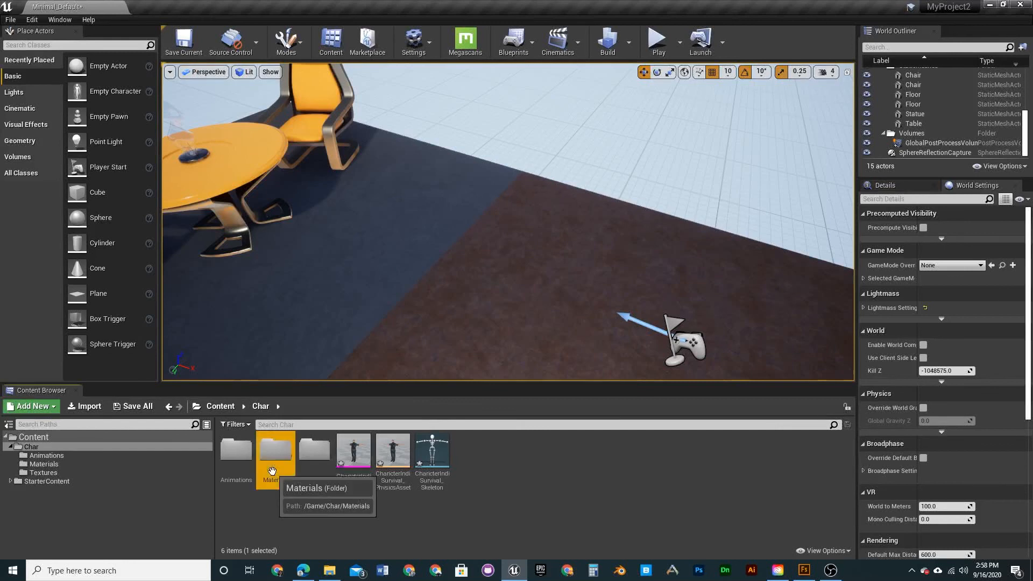
# Open the character's materials for editing and show Bodymat's Blend Mode choices
pyautogui.doubleClick(274, 449)
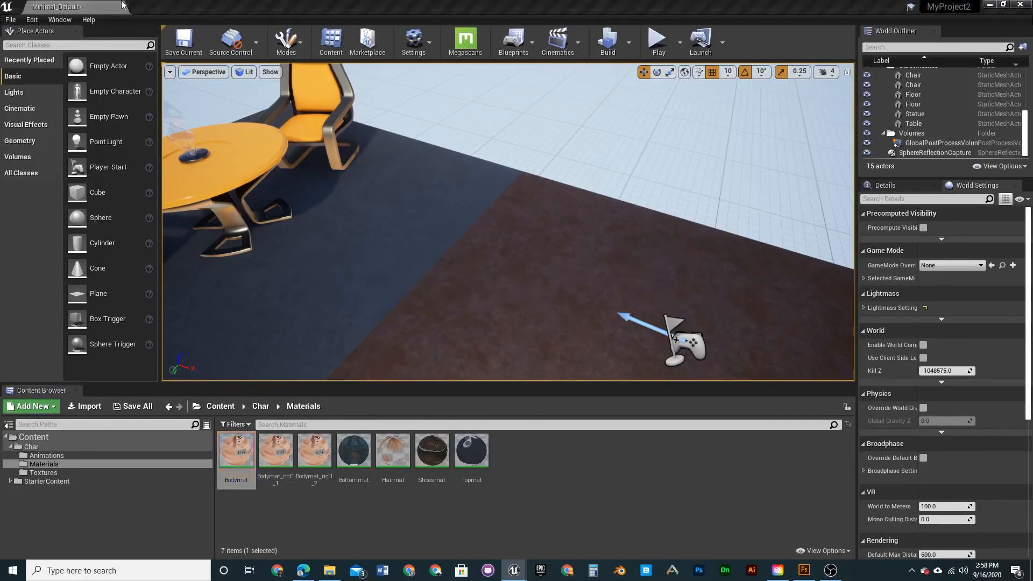
pyautogui.doubleClick(237, 449)
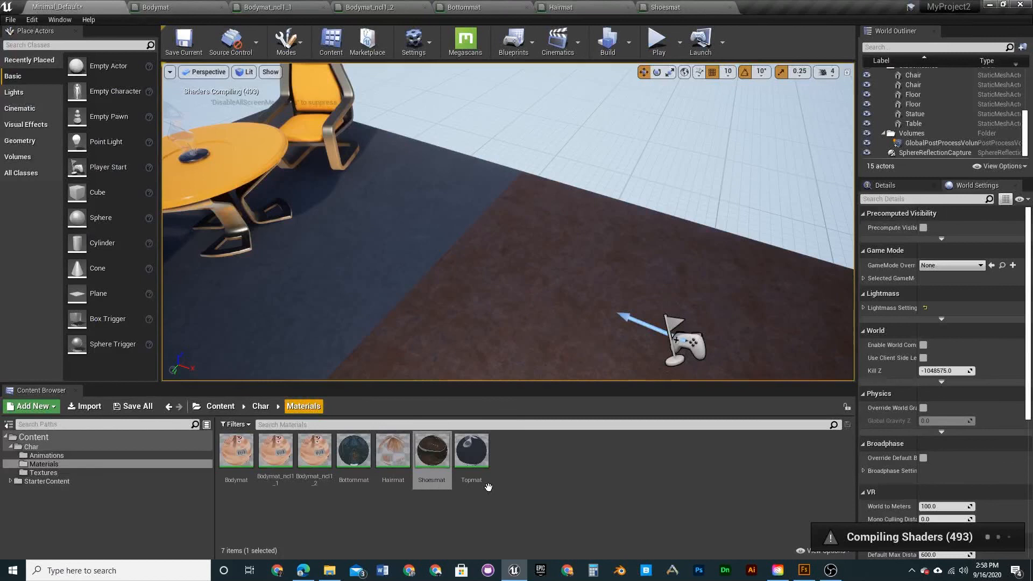
pyautogui.click(471, 450)
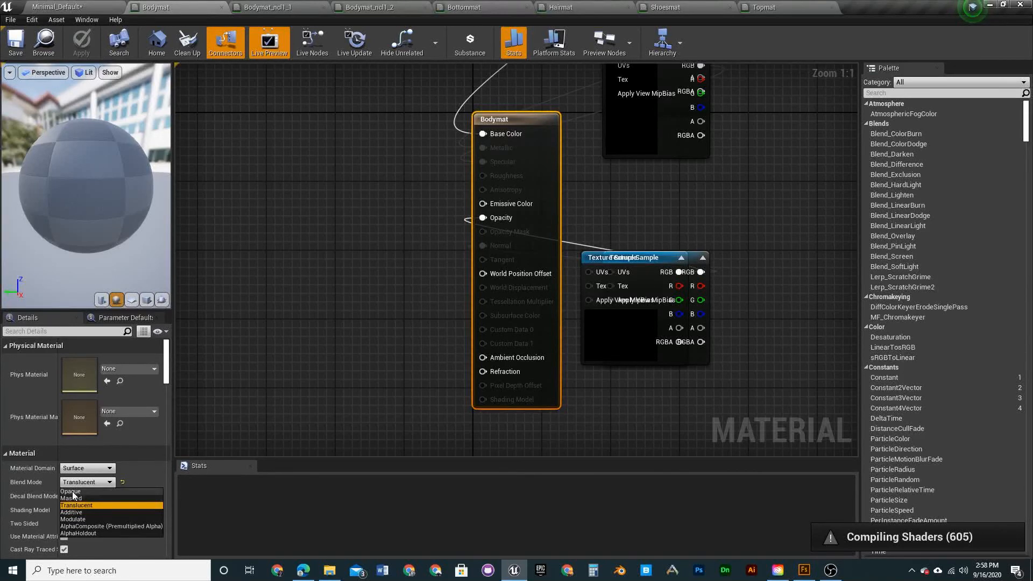
# Switch Bodymat from Translucent to Opaque and apply the change
pyautogui.click(71, 491)
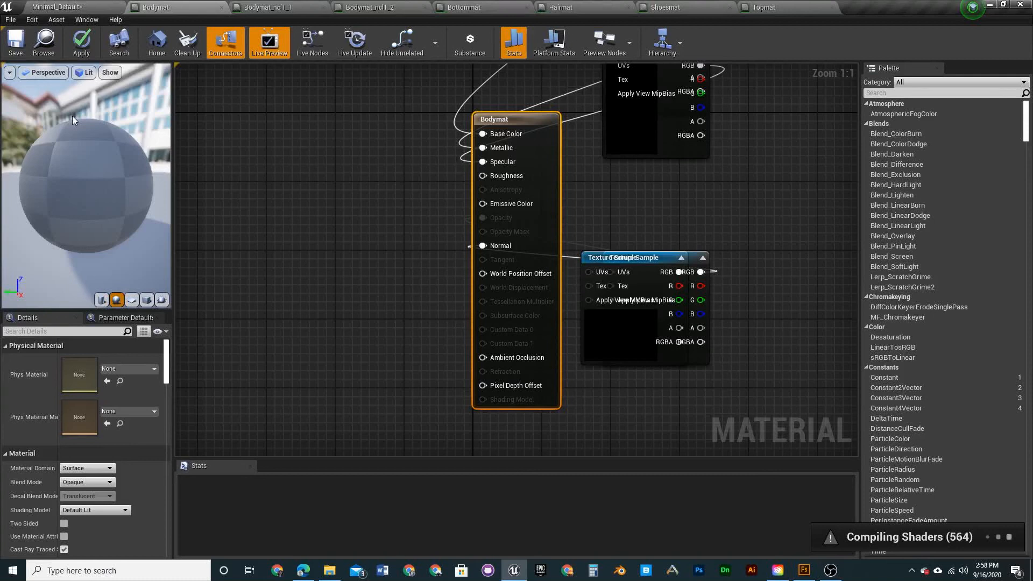
pyautogui.moveTo(82, 43)
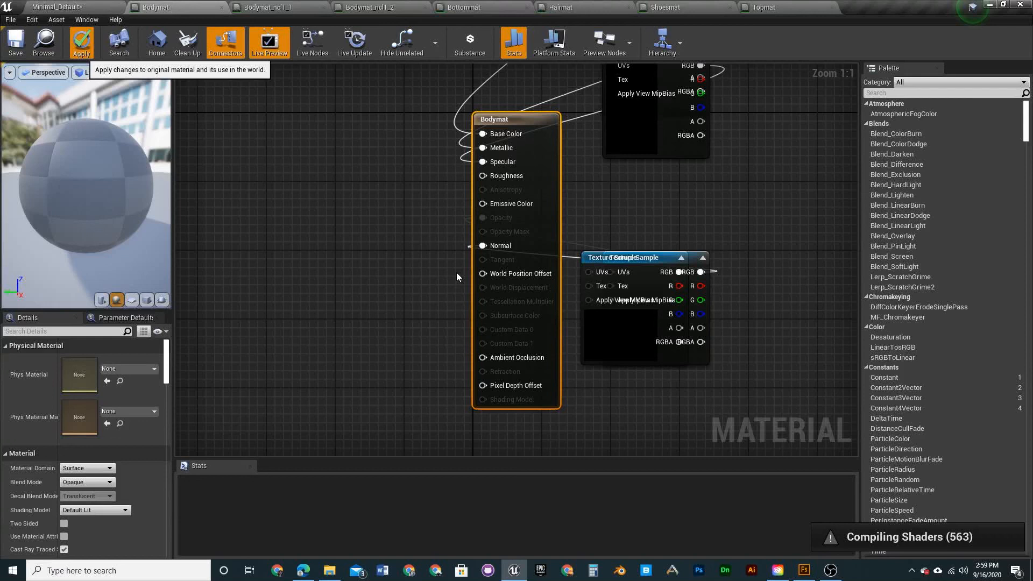
pyautogui.click(82, 42)
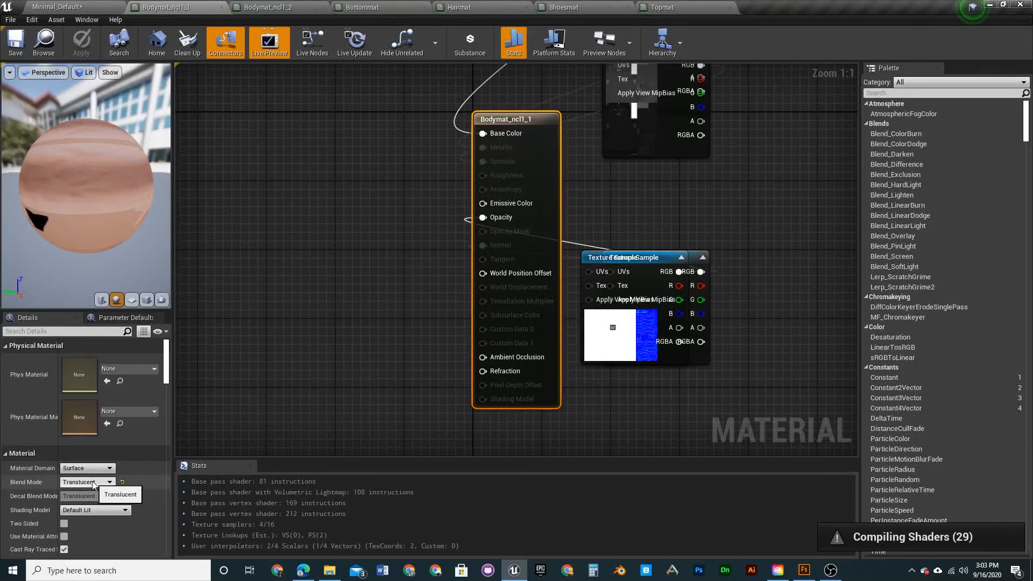
# Switch Bodymat_ncl1_1 from Translucent to Opaque and apply the change
pyautogui.click(103, 482)
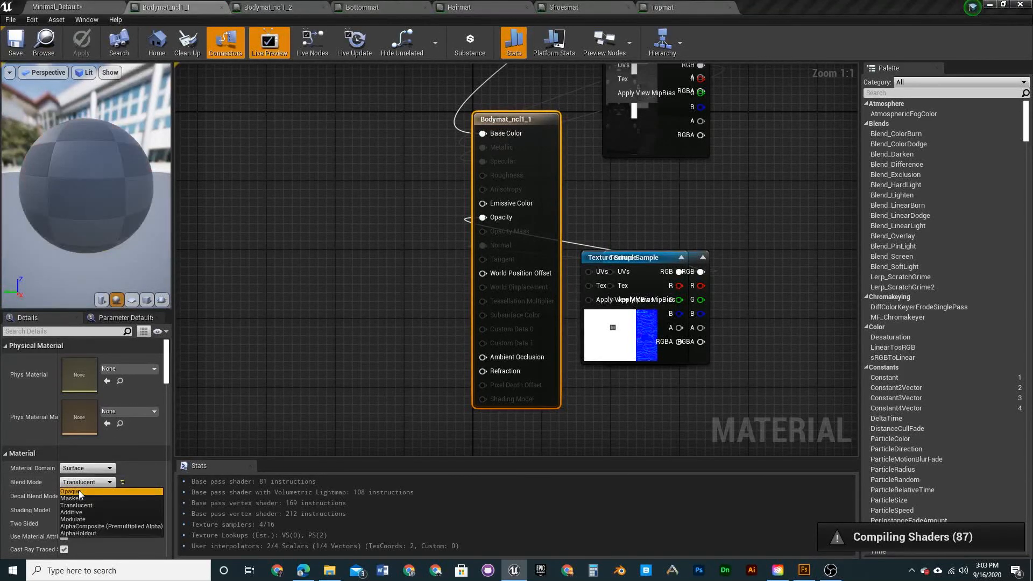
pyautogui.click(71, 490)
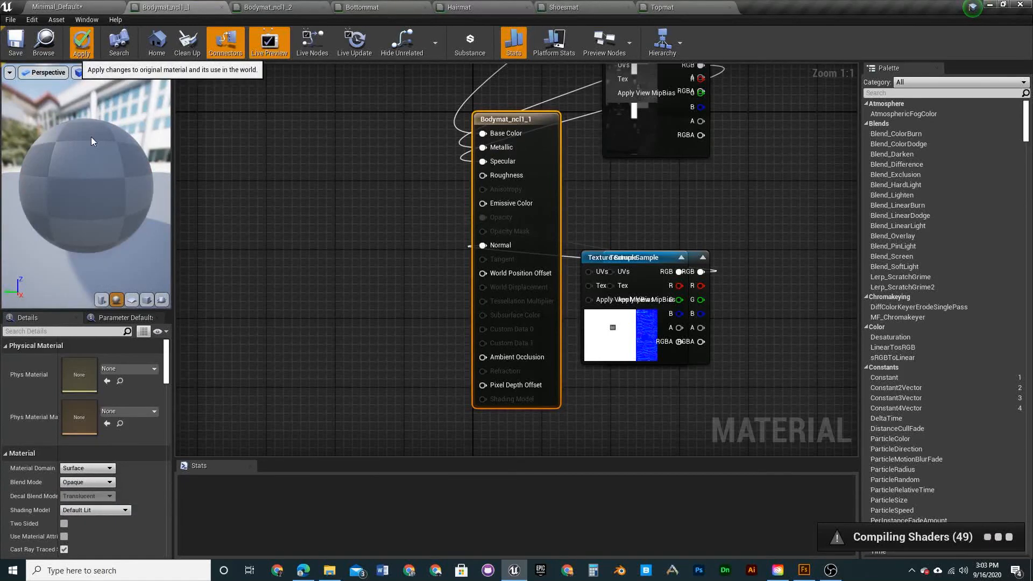
pyautogui.click(82, 43)
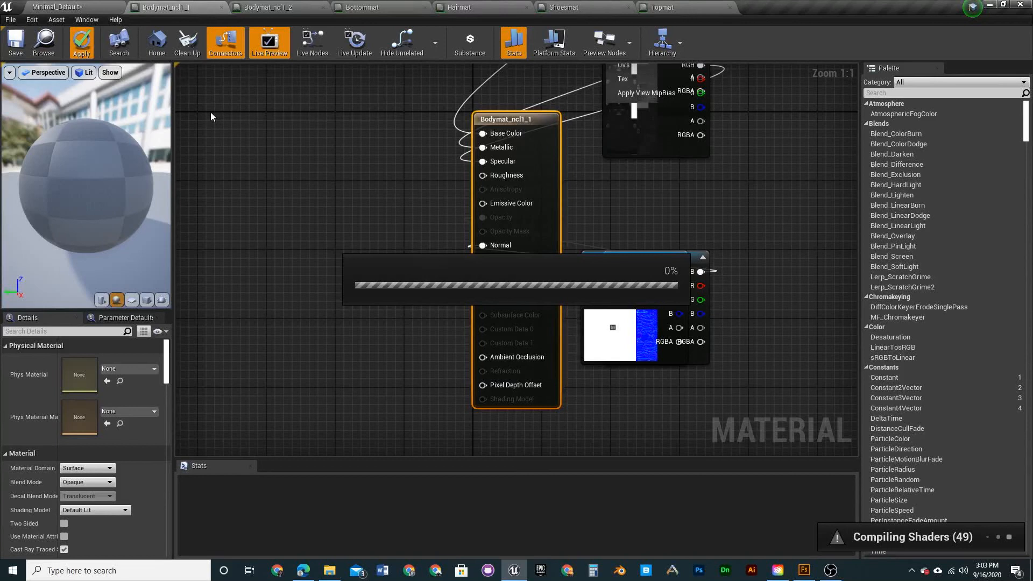
pyautogui.moveTo(200, 86)
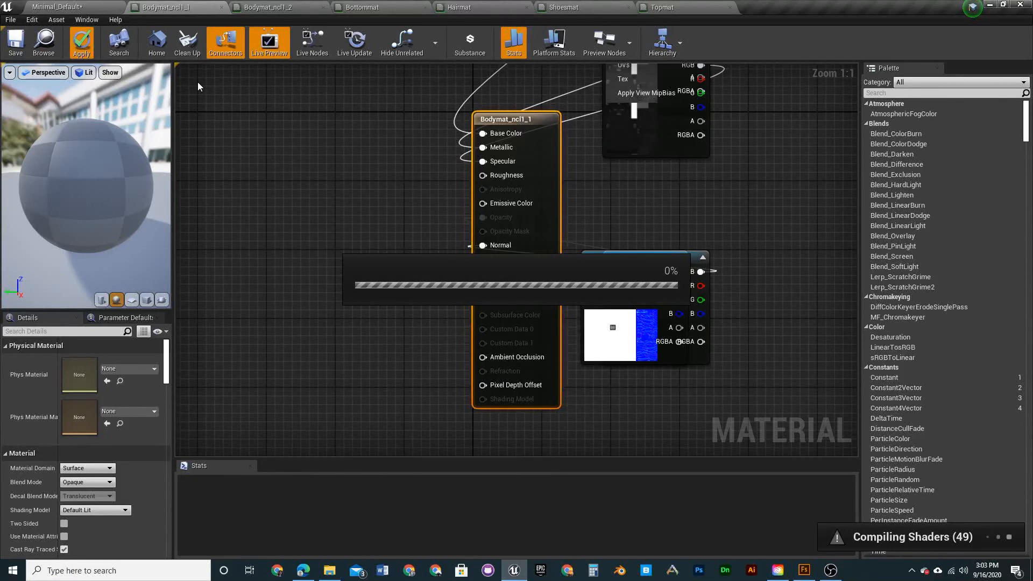
pyautogui.moveTo(203, 6)
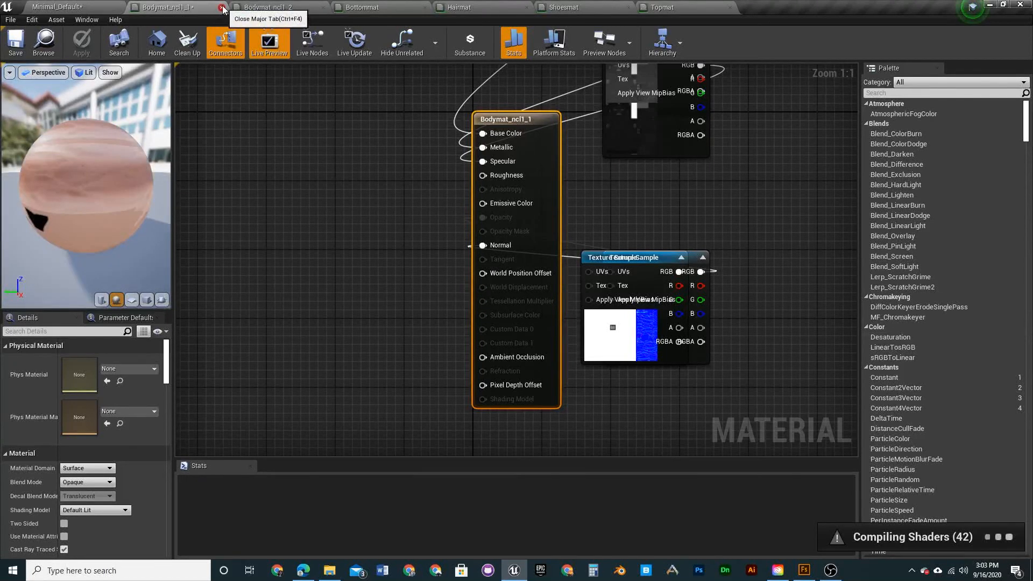
# Close Bodymat_ncl1_1, then switch Bodymat_ncl1_2 to Opaque and apply
pyautogui.click(217, 8)
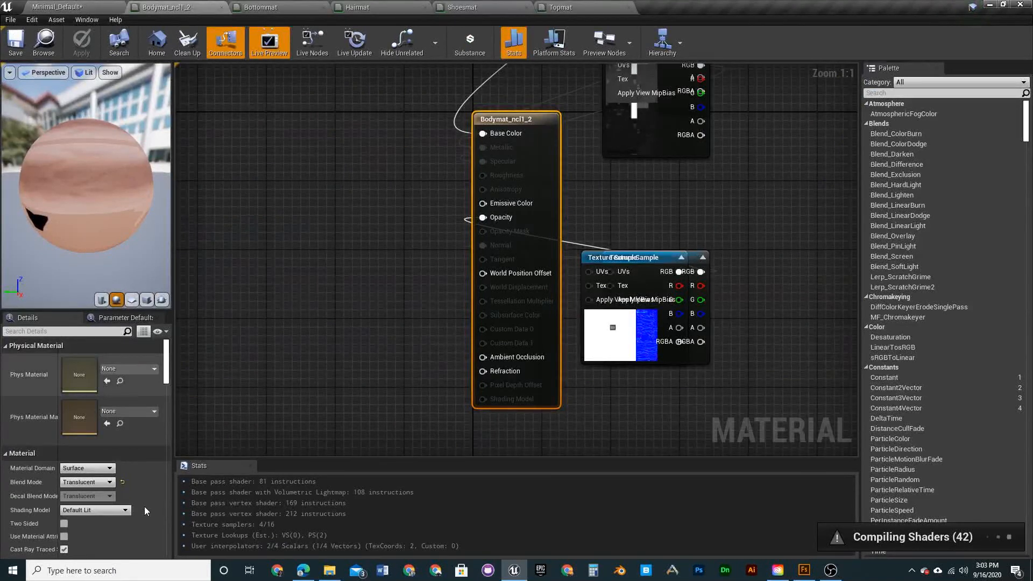
pyautogui.click(86, 482)
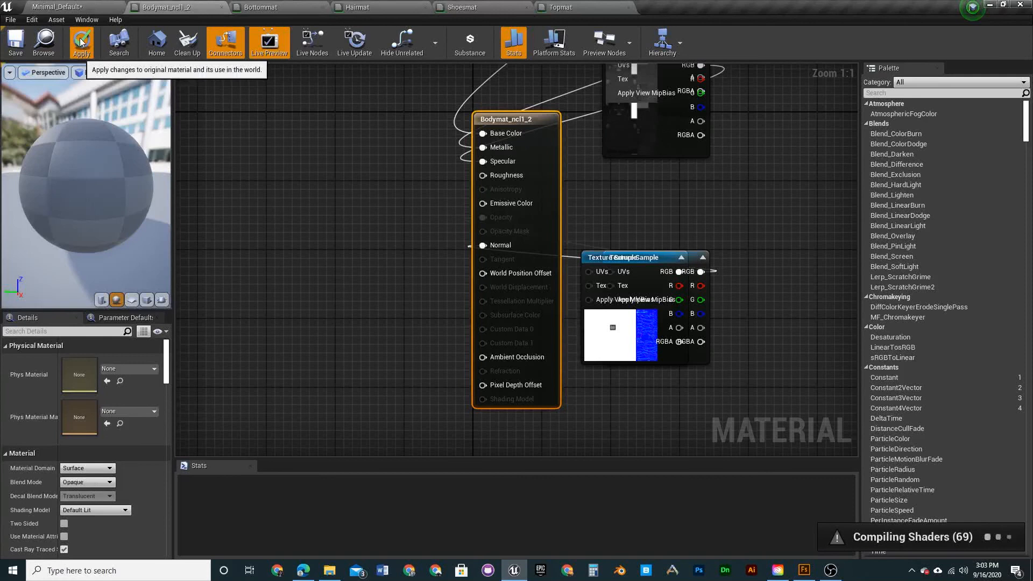
pyautogui.click(82, 41)
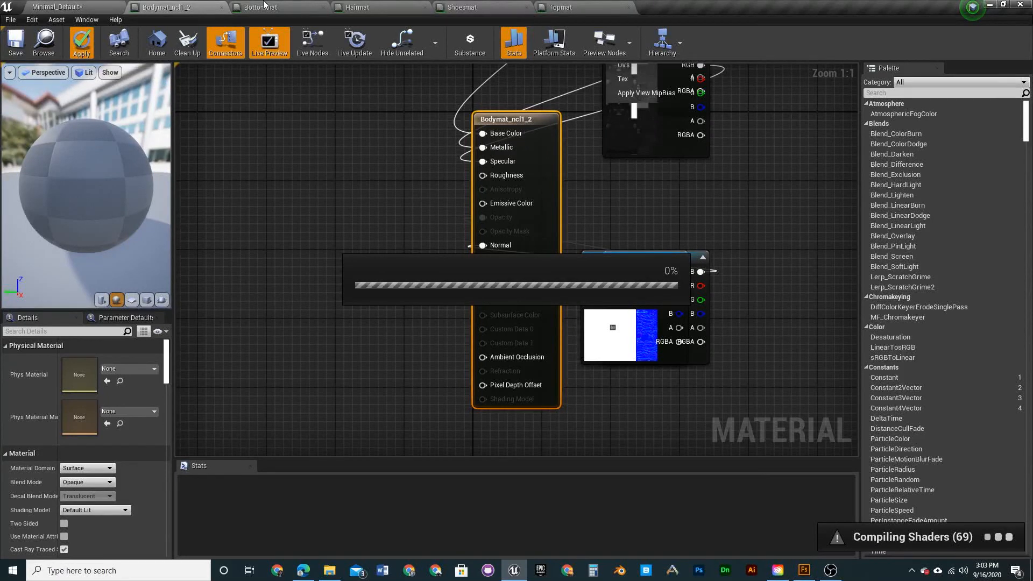
pyautogui.moveTo(284, 4)
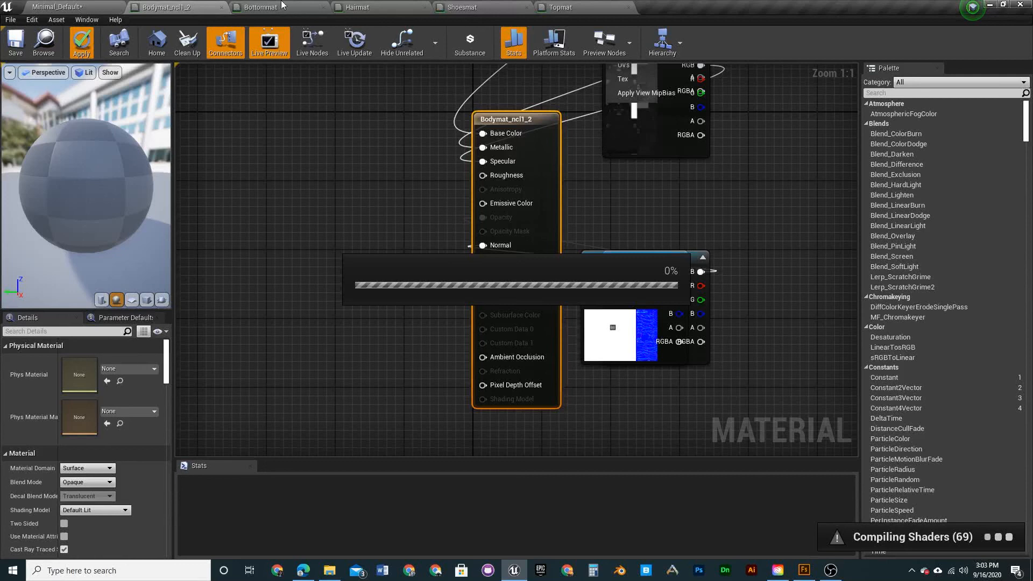
pyautogui.moveTo(597, 6)
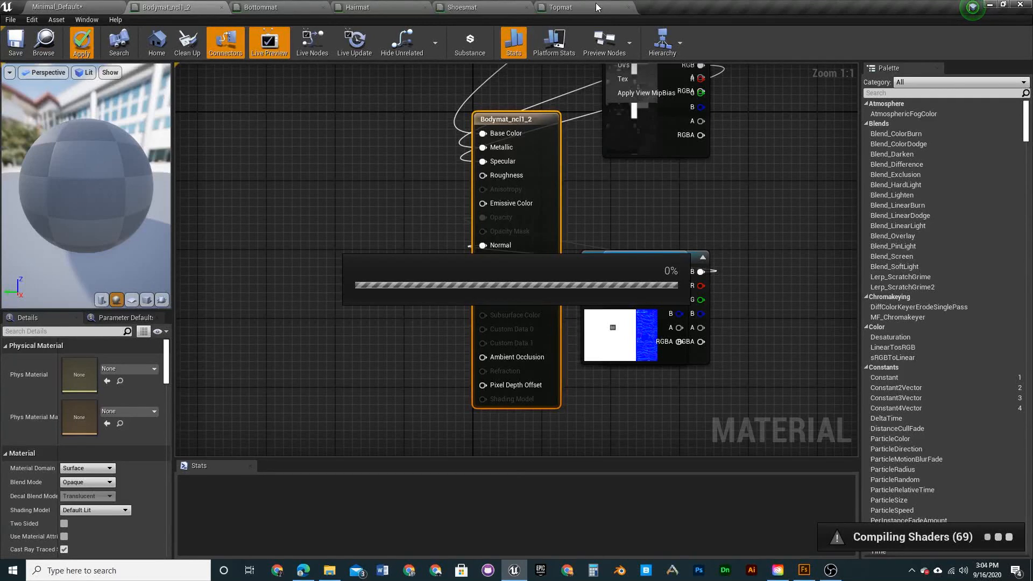
pyautogui.moveTo(580, 8)
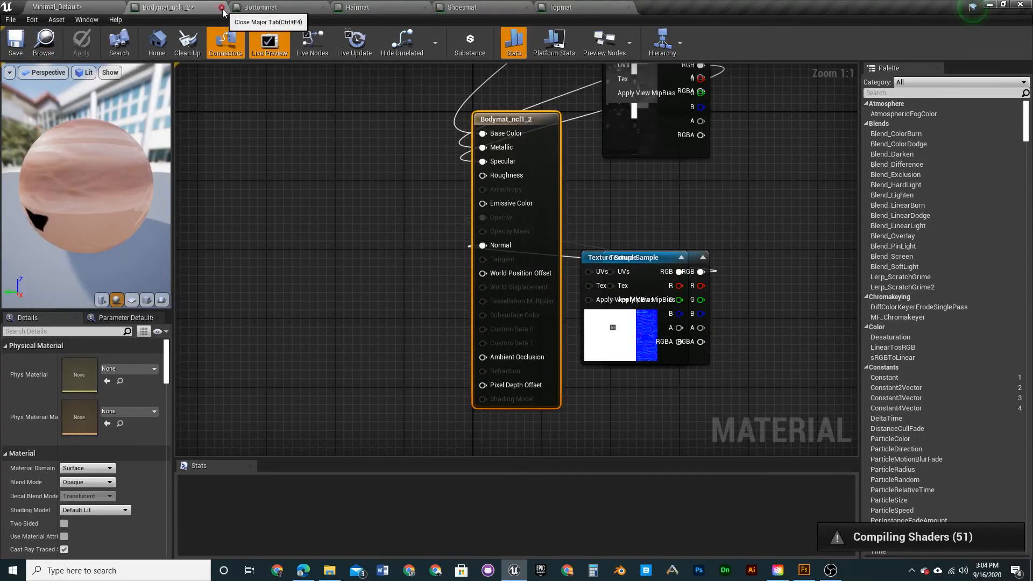
# Close Bodymat_ncl1_2, then switch Bottommat from Translucent to Opaque
pyautogui.click(219, 7)
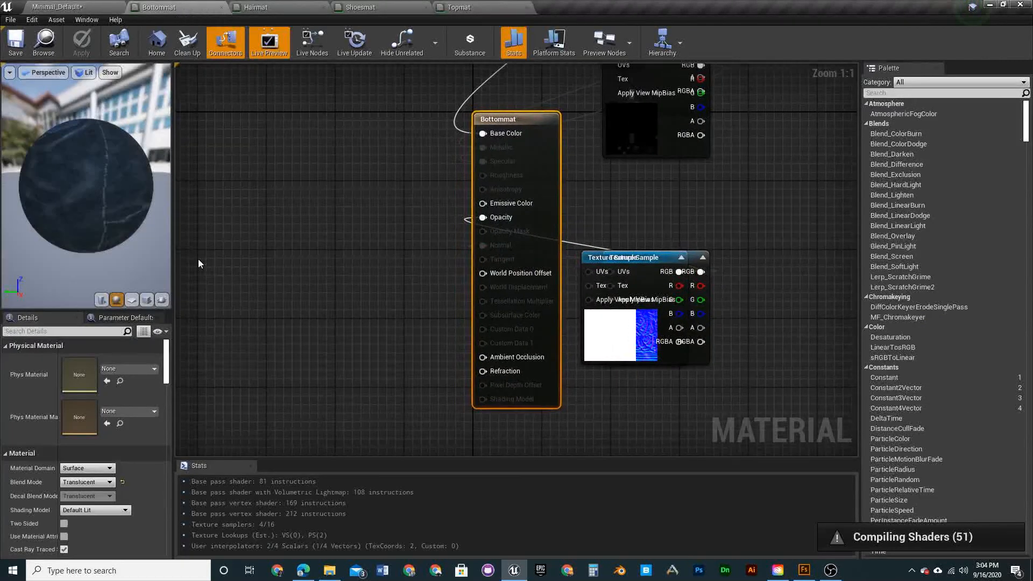
pyautogui.click(87, 482)
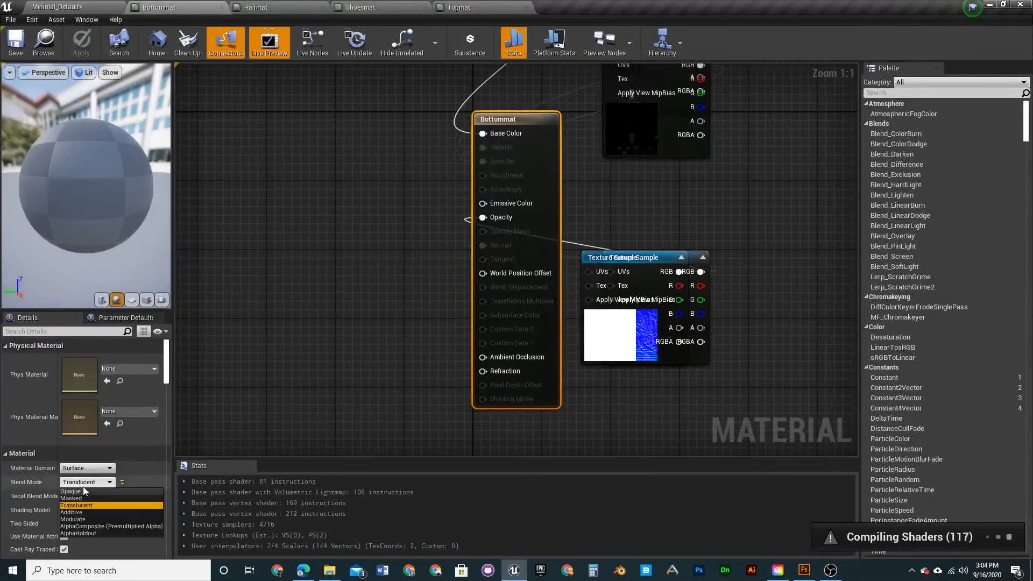
pyautogui.click(71, 491)
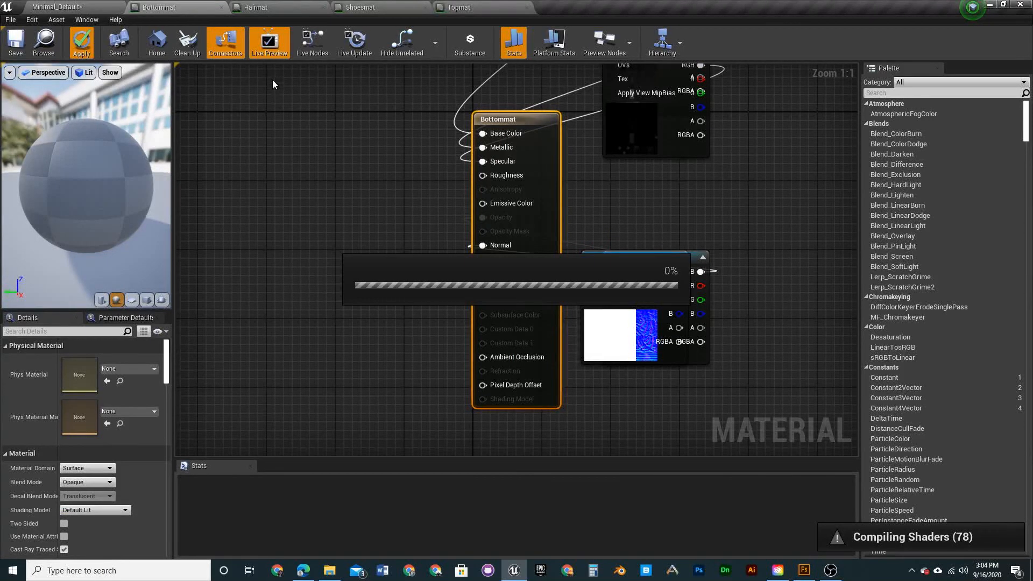
pyautogui.moveTo(250, 73)
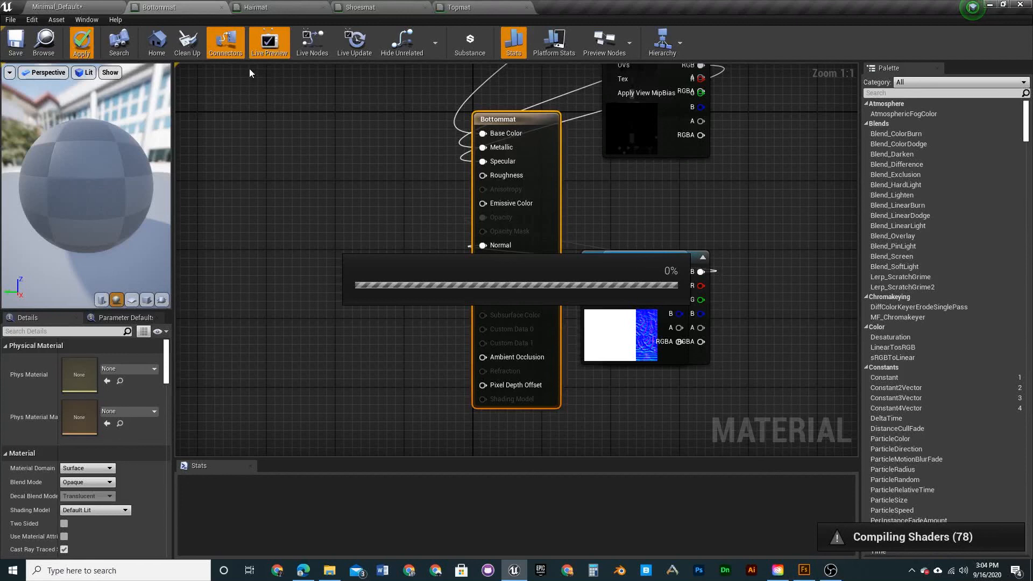
pyautogui.moveTo(521, 196)
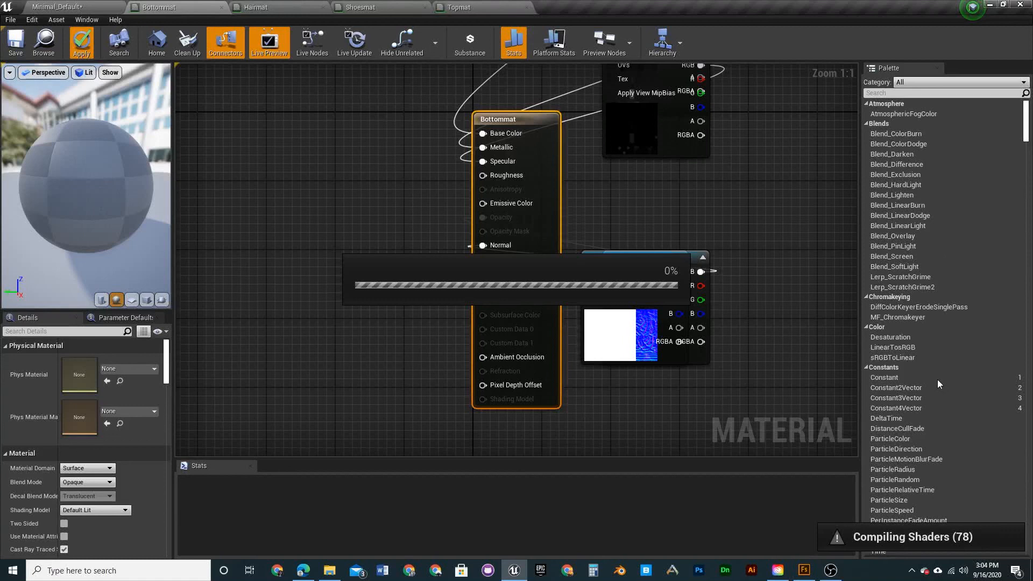
pyautogui.moveTo(1009, 253)
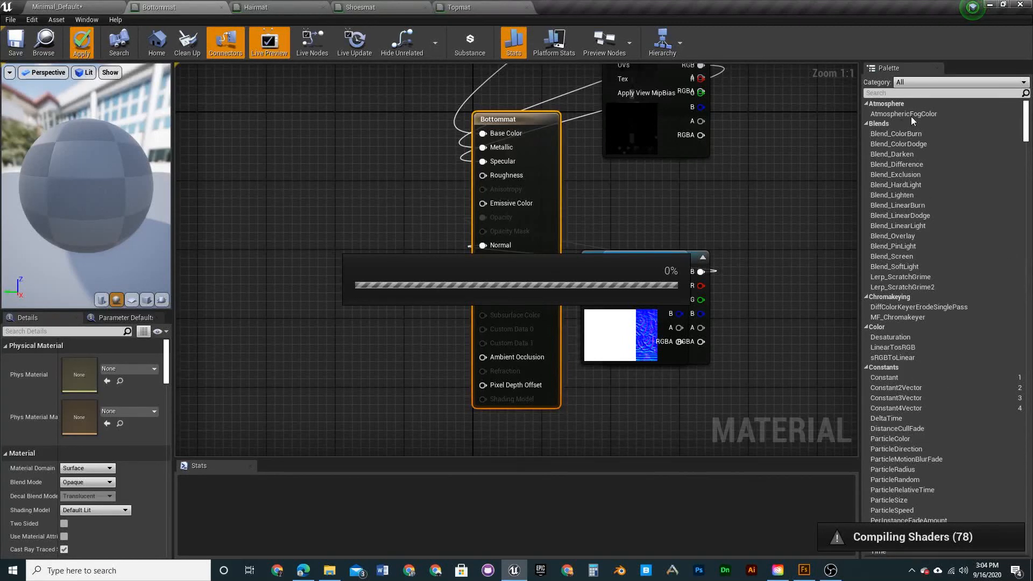
pyautogui.moveTo(42, 416)
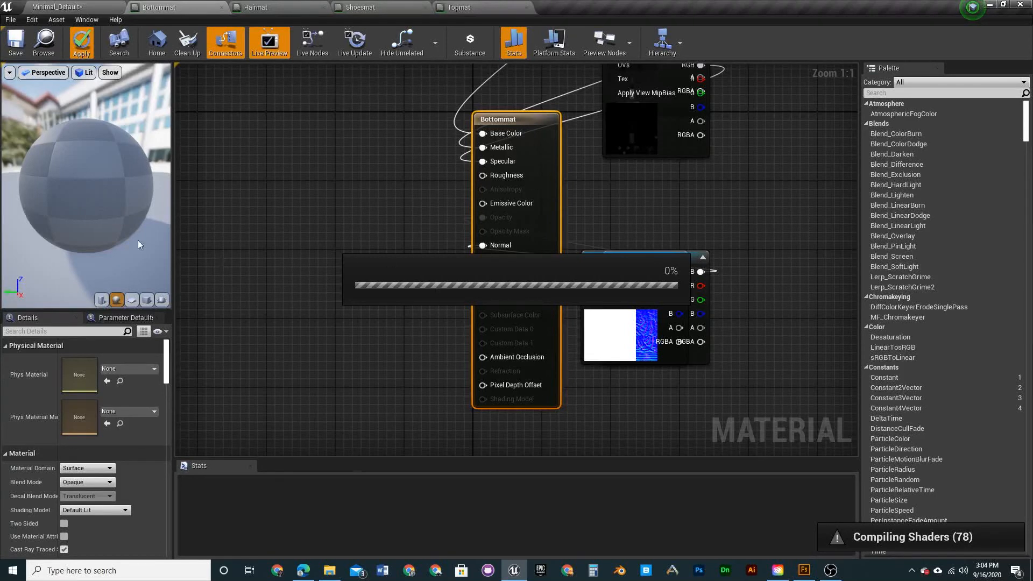
pyautogui.moveTo(177, 99)
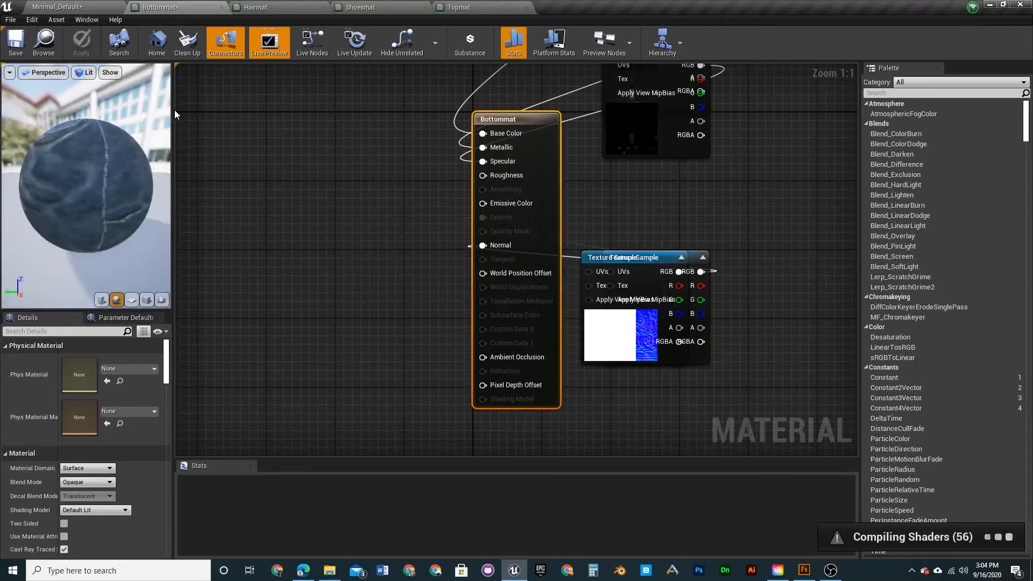
pyautogui.moveTo(220, 12)
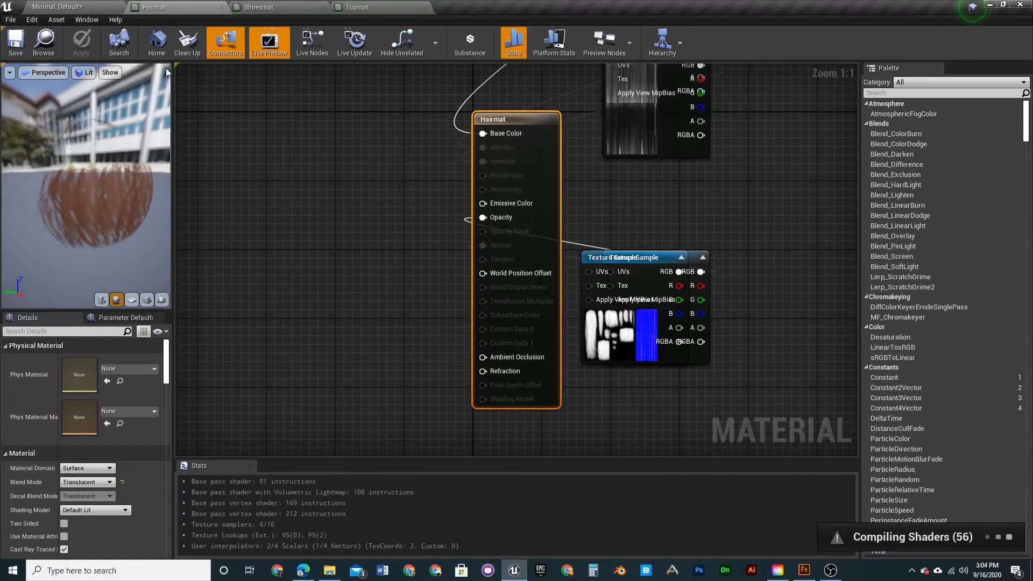
# Close Bottommat, then switch Hairmat to Opaque and apply the change
pyautogui.click(87, 482)
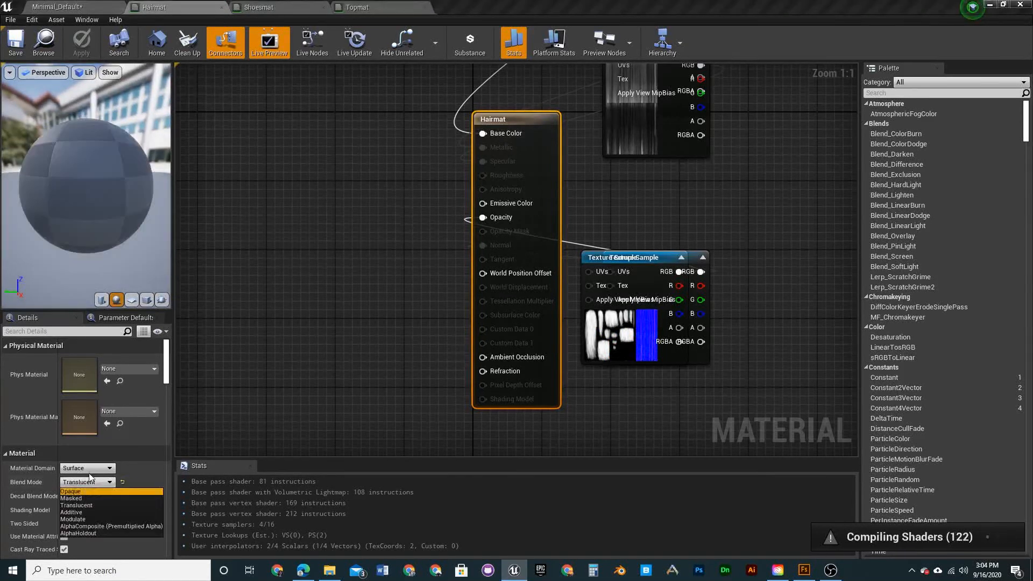
pyautogui.click(71, 491)
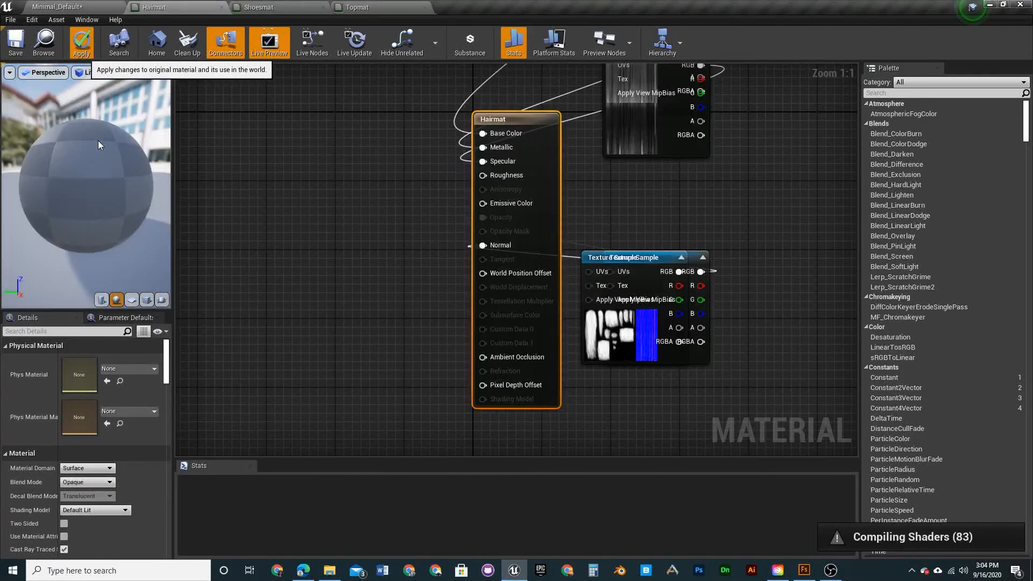
pyautogui.click(81, 42)
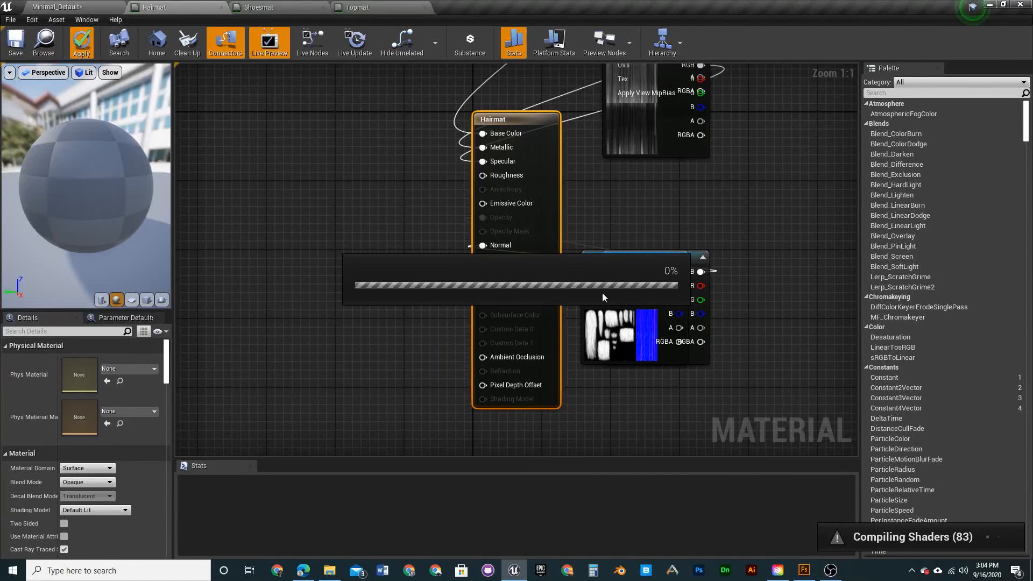
pyautogui.moveTo(665, 312)
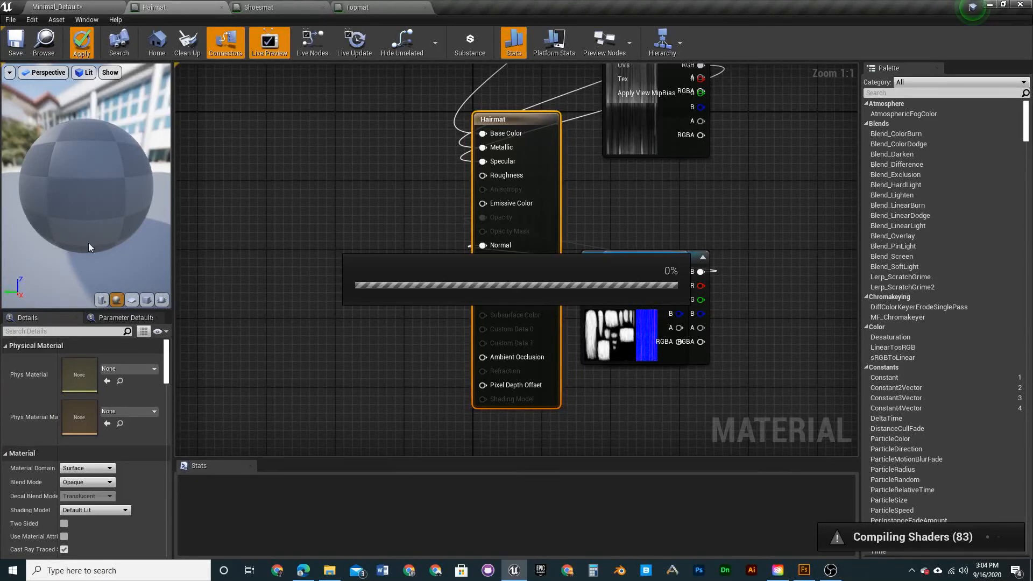
pyautogui.moveTo(106, 295)
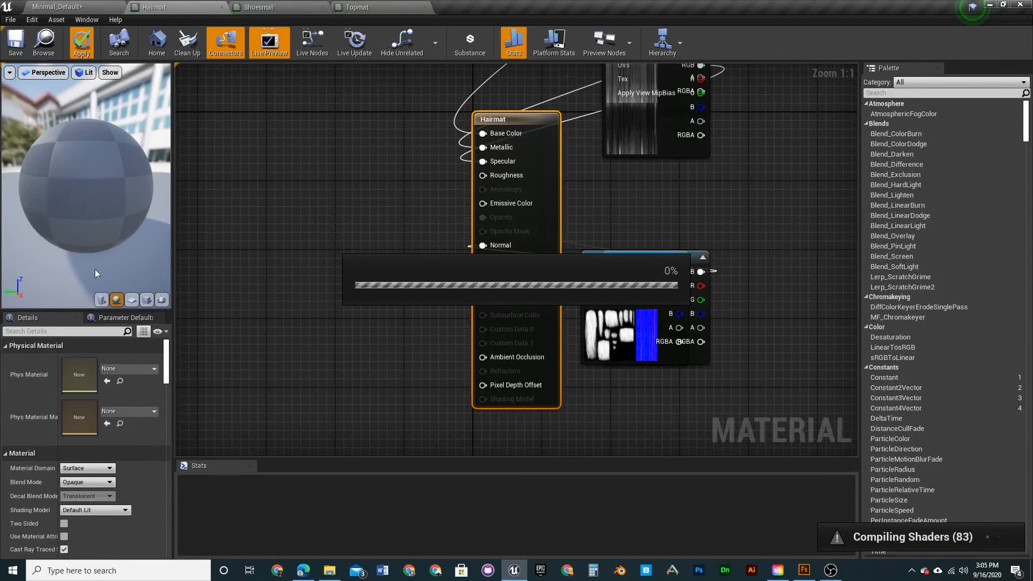
pyautogui.moveTo(103, 165)
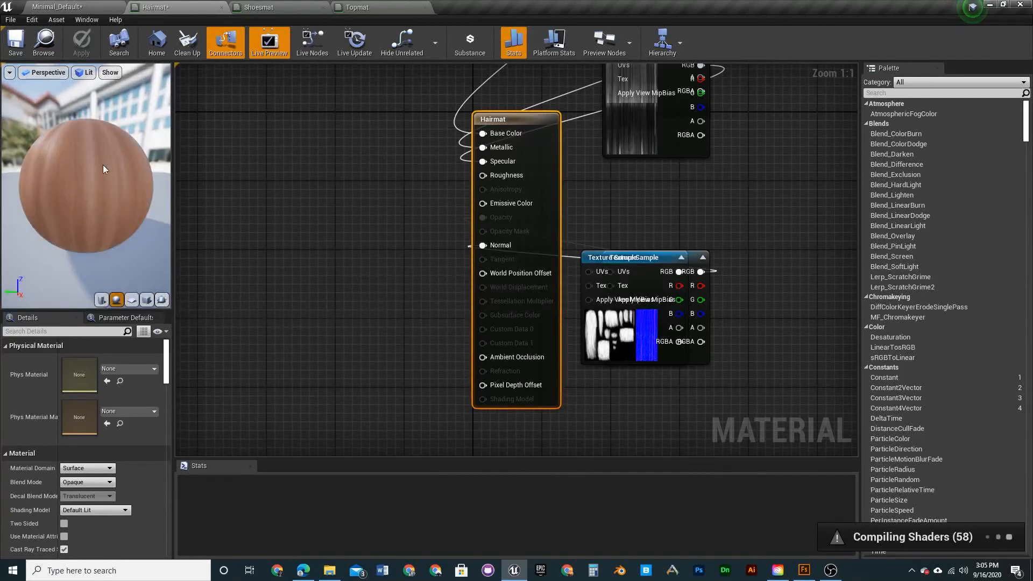
pyautogui.moveTo(219, 7)
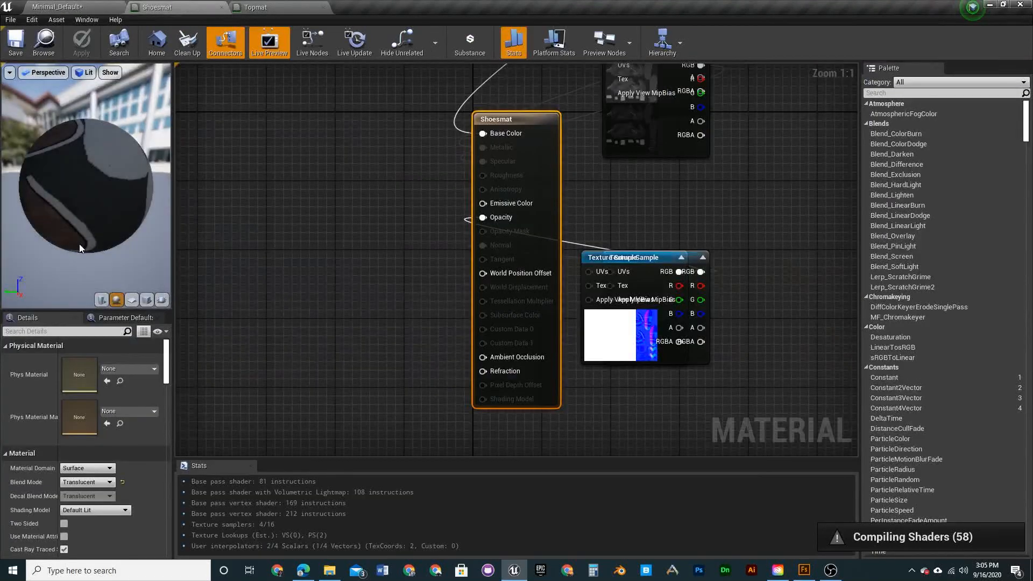
# Switch Shoesmat from Translucent to Opaque and apply the change
pyautogui.click(86, 482)
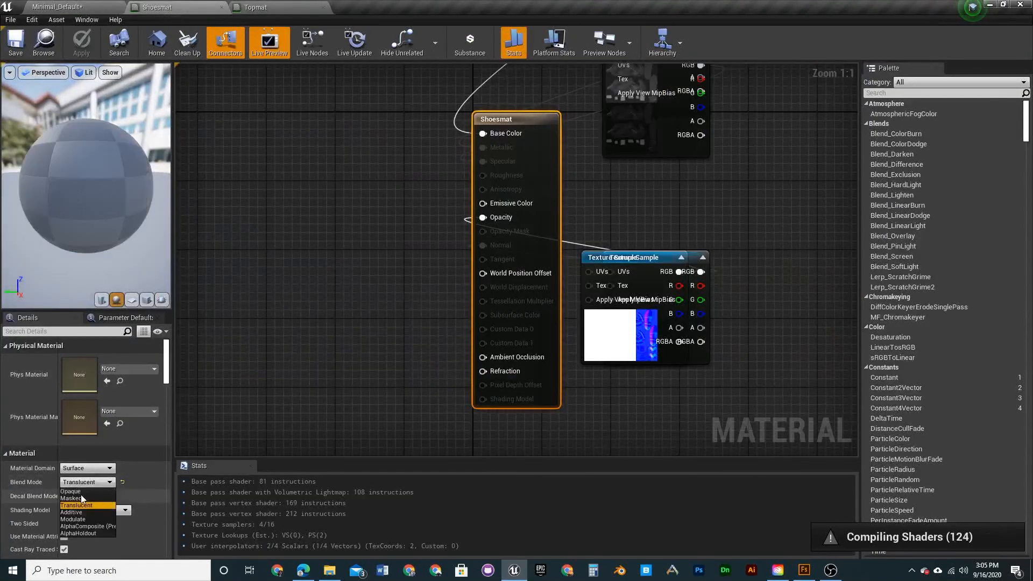
pyautogui.click(71, 490)
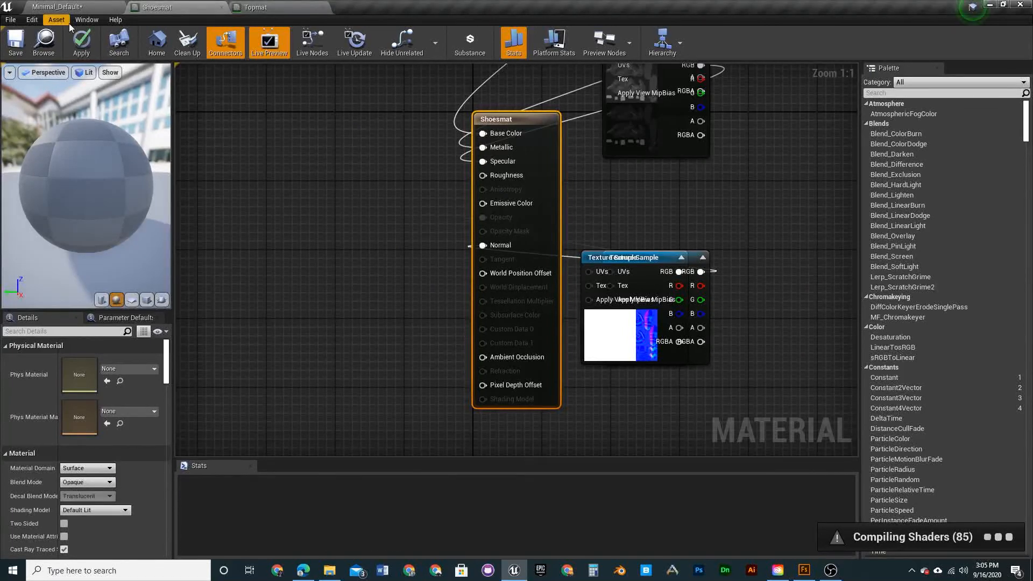
pyautogui.moveTo(82, 43)
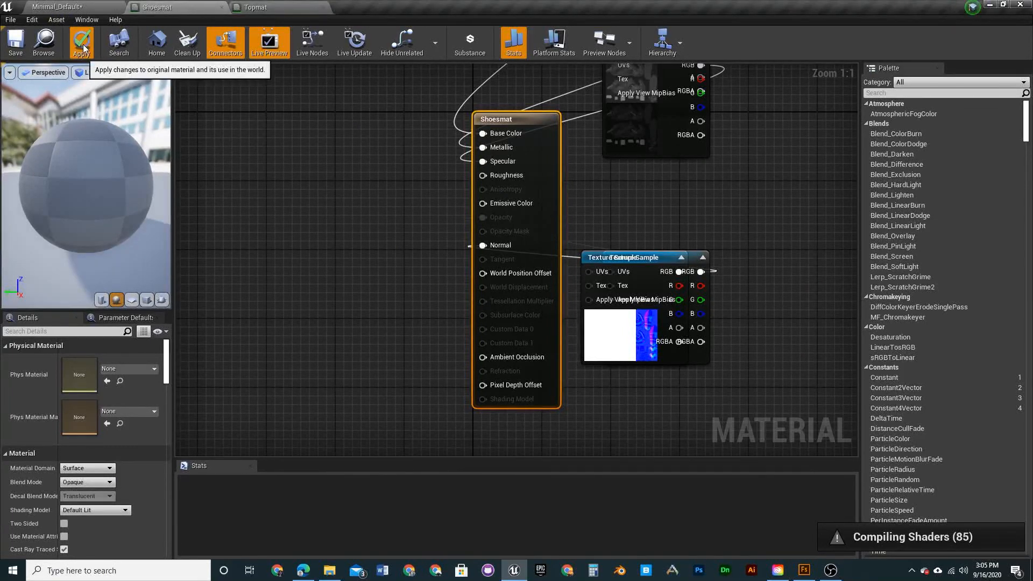
pyautogui.click(81, 42)
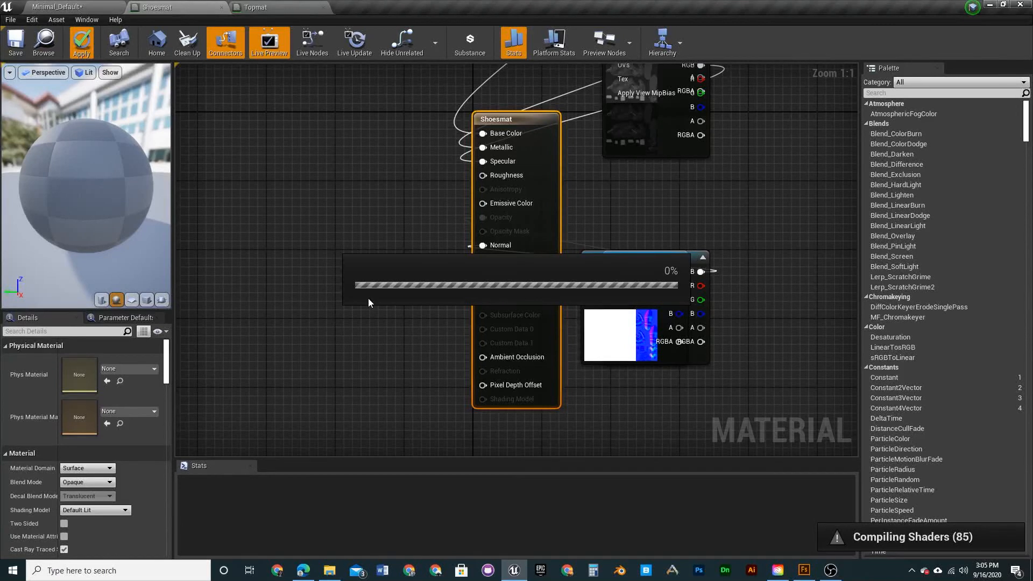
pyautogui.moveTo(421, 235)
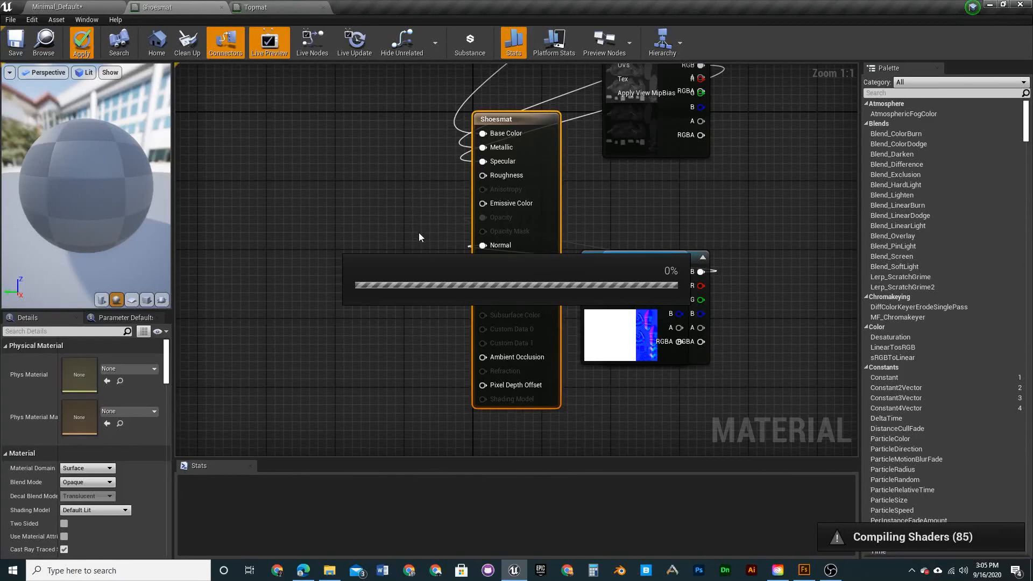
pyautogui.moveTo(290, 227)
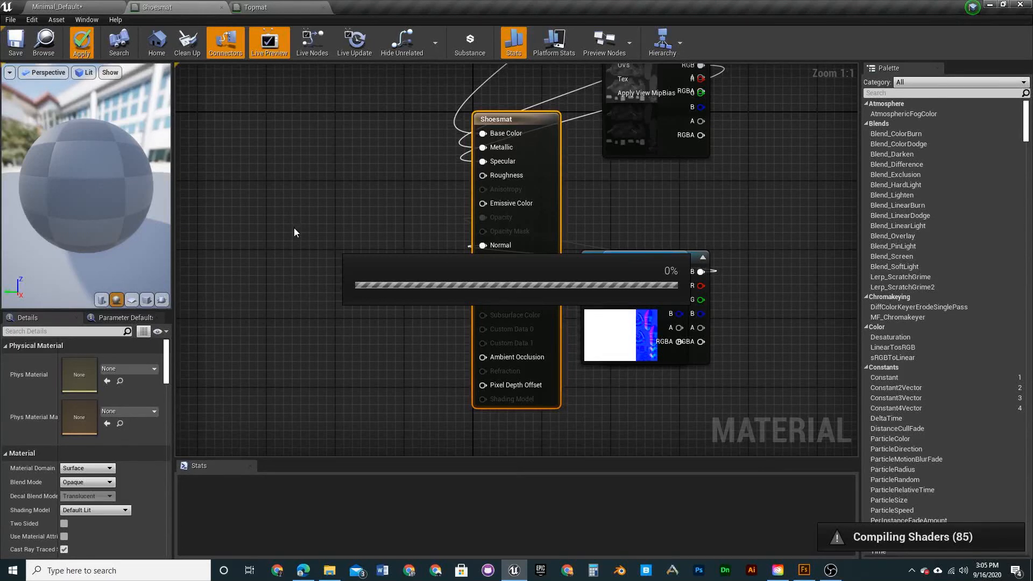
pyautogui.moveTo(282, 222)
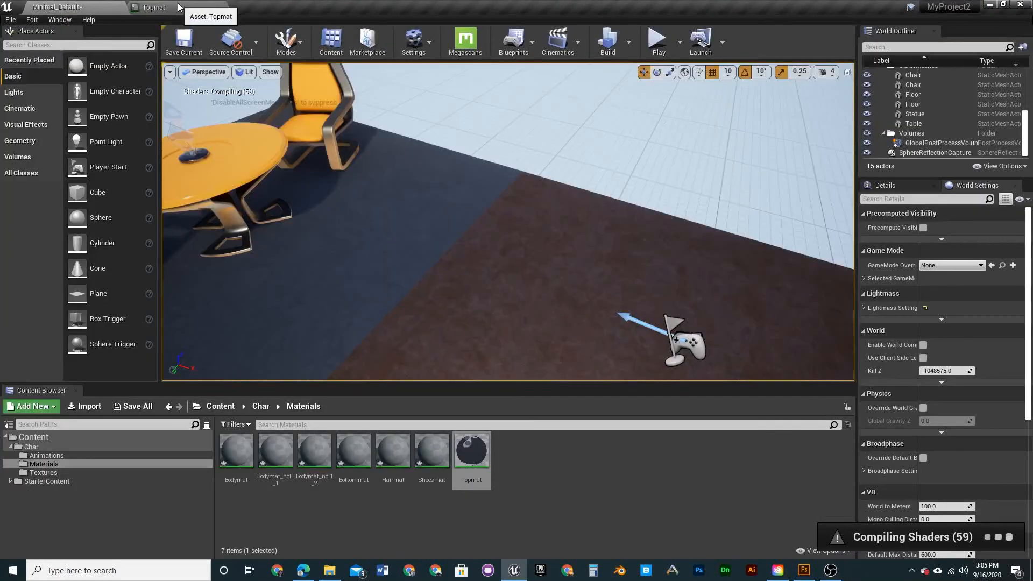
# Switch Topmat, the last material, from Translucent to Opaque and apply
pyautogui.doubleClick(471, 450)
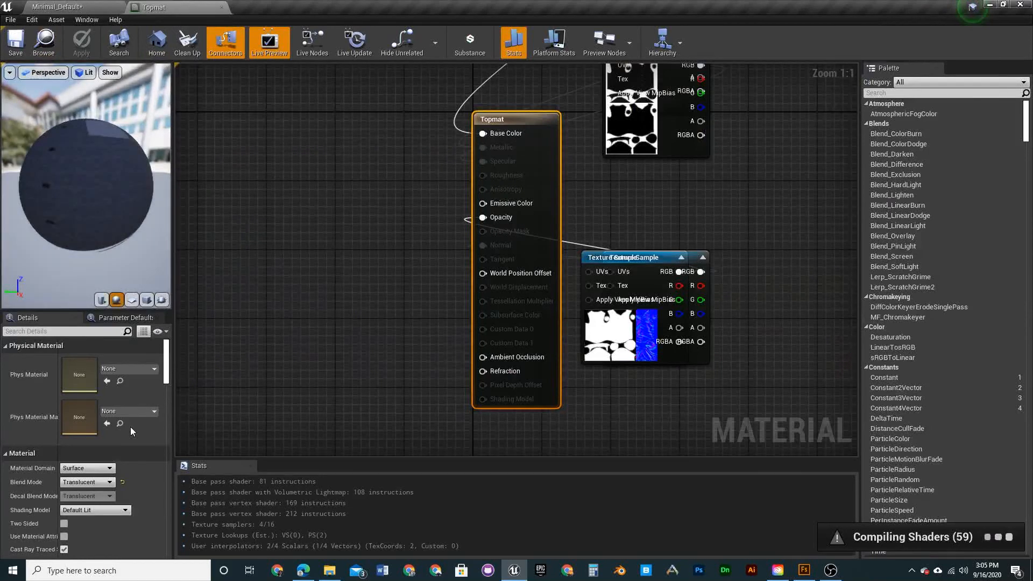
pyautogui.click(86, 482)
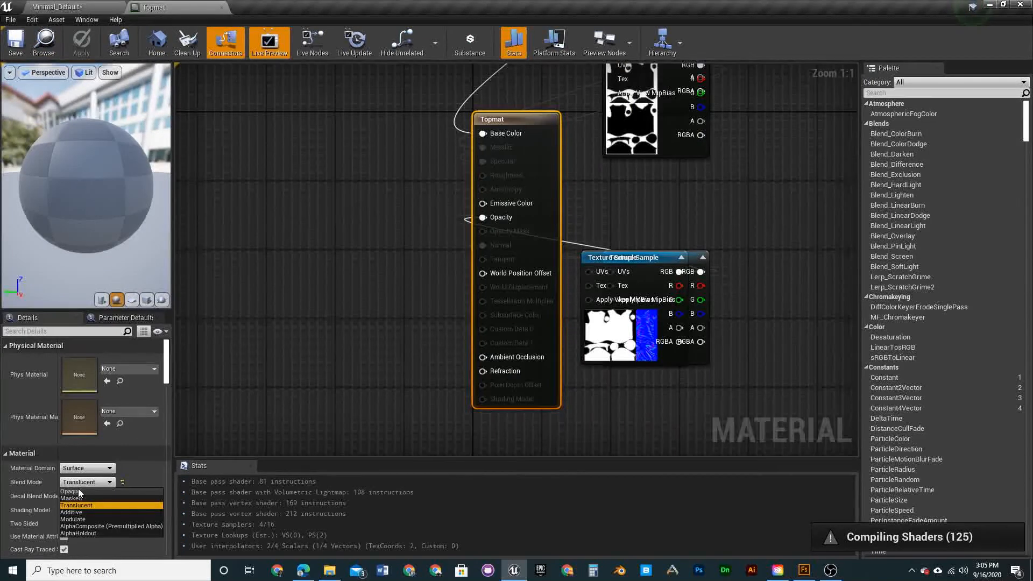
pyautogui.click(69, 497)
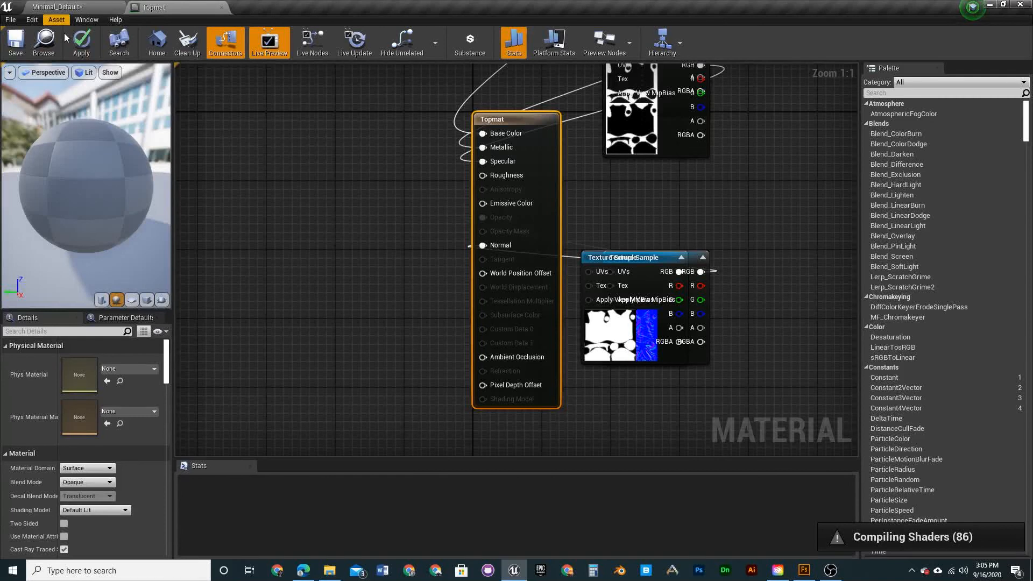
pyautogui.click(80, 42)
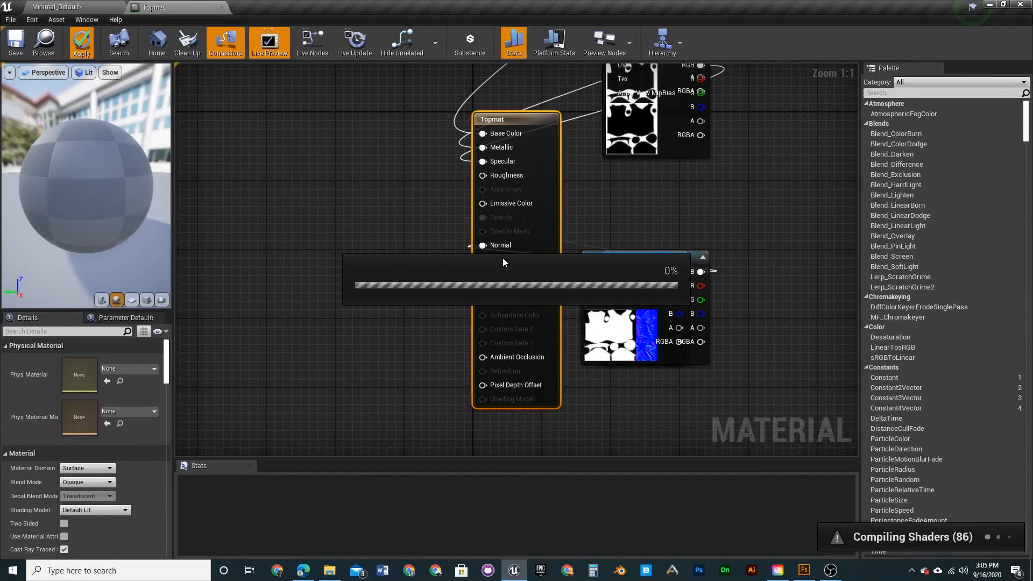
pyautogui.moveTo(673, 117)
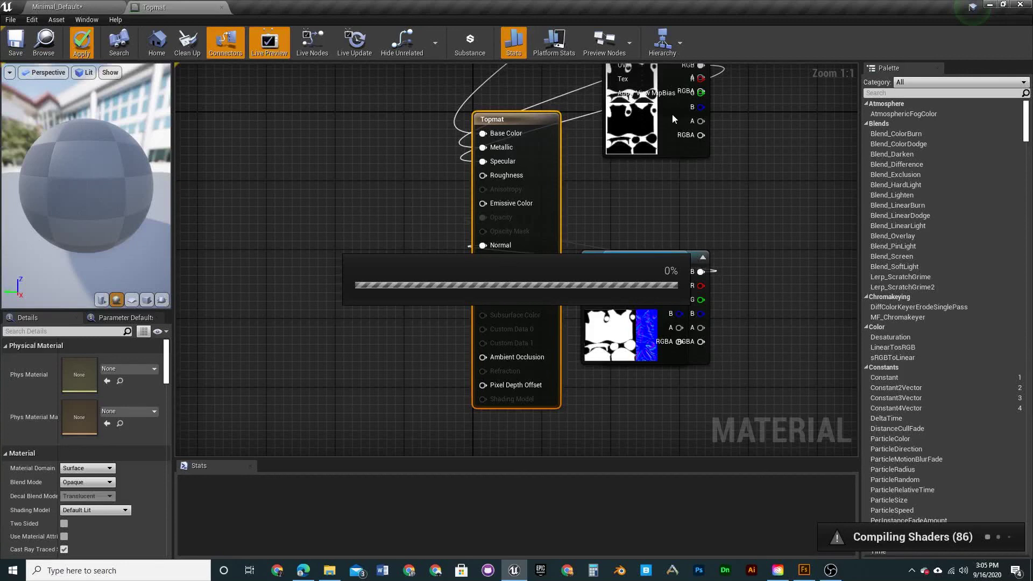
pyautogui.moveTo(642, 241)
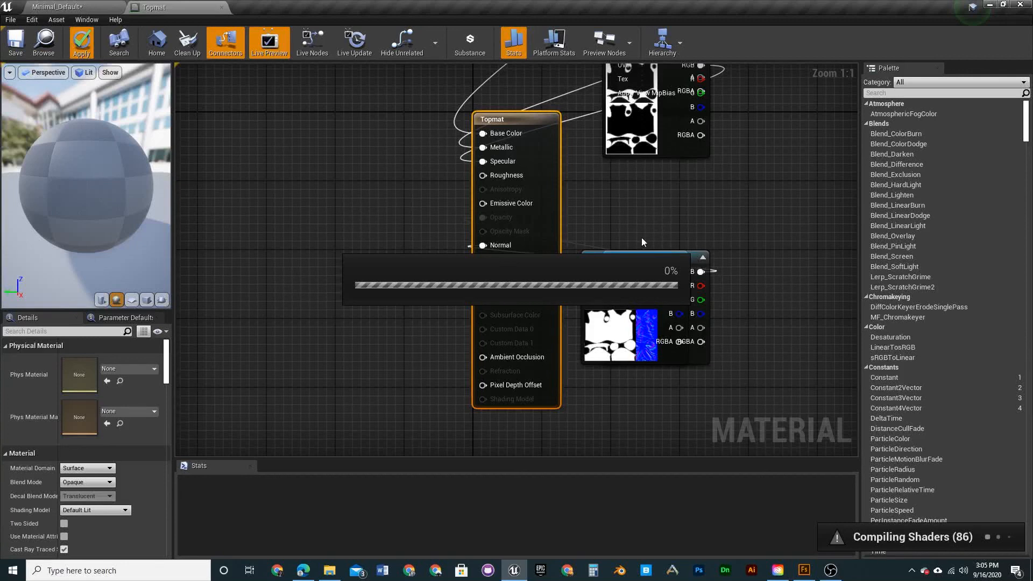
pyautogui.moveTo(648, 263)
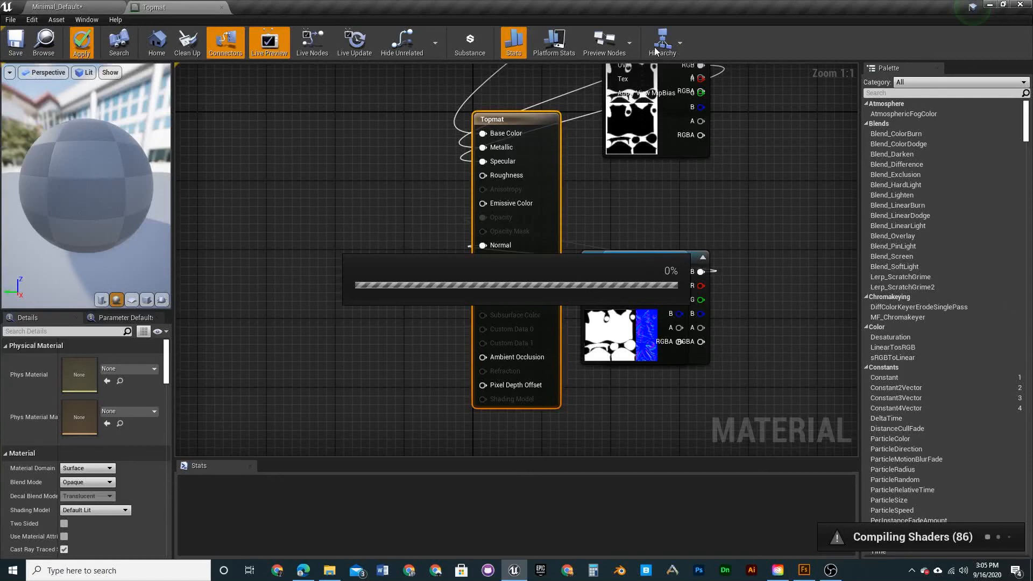
pyautogui.moveTo(462, 101)
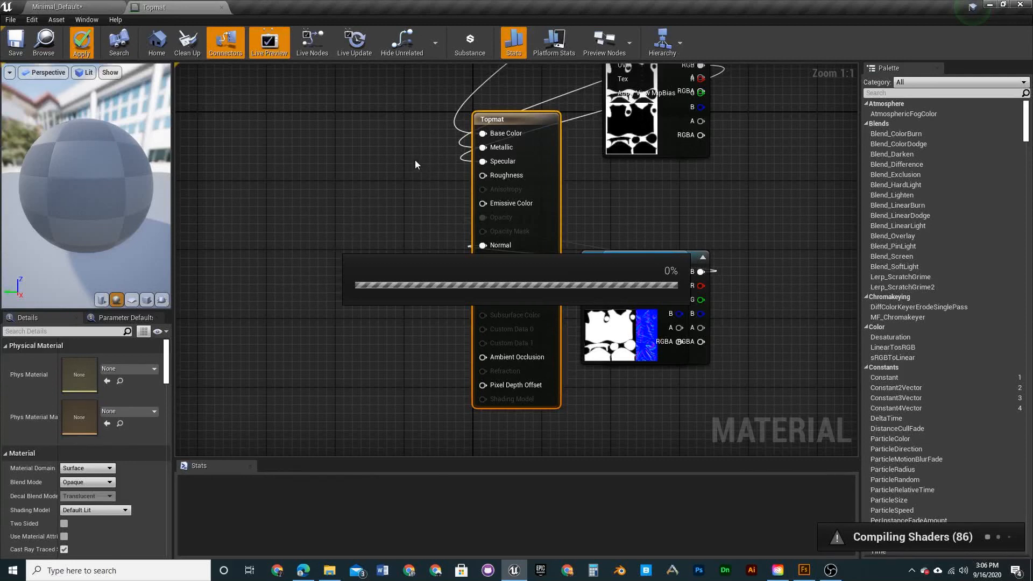
pyautogui.moveTo(616, 236)
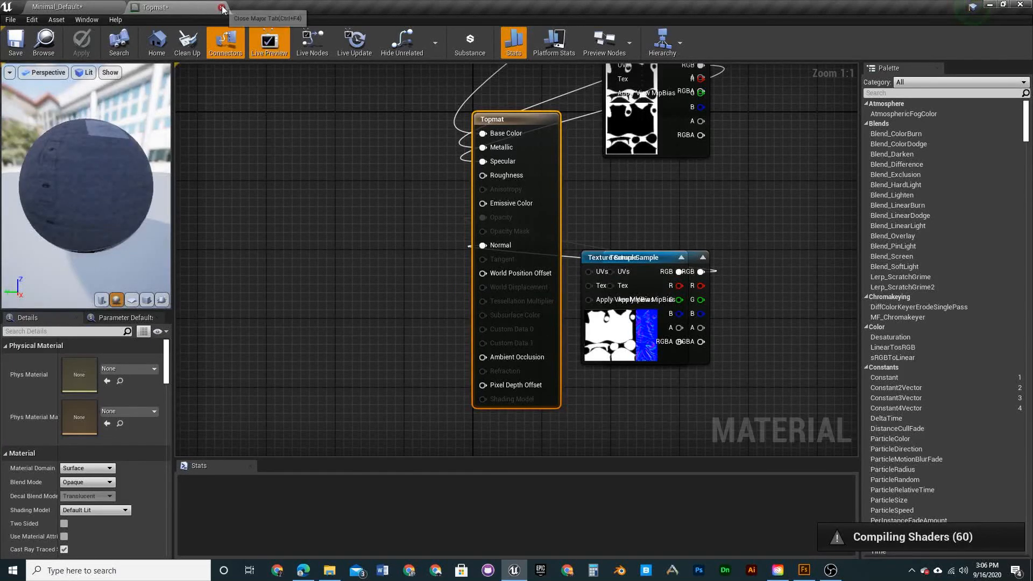
# Close the Topmat editor and browse into the Char folder's Textures subfolder
pyautogui.click(222, 8)
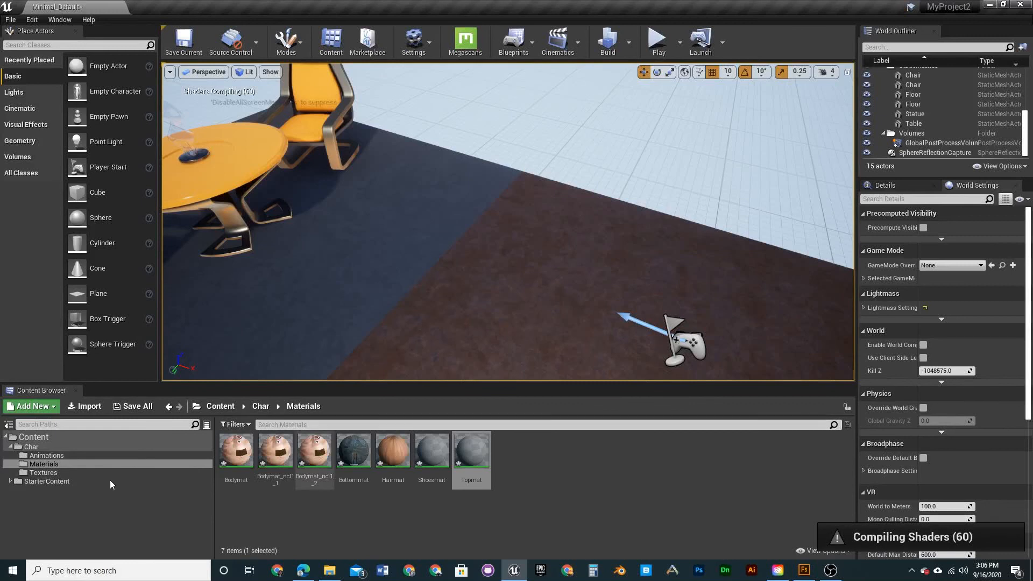
pyautogui.click(32, 446)
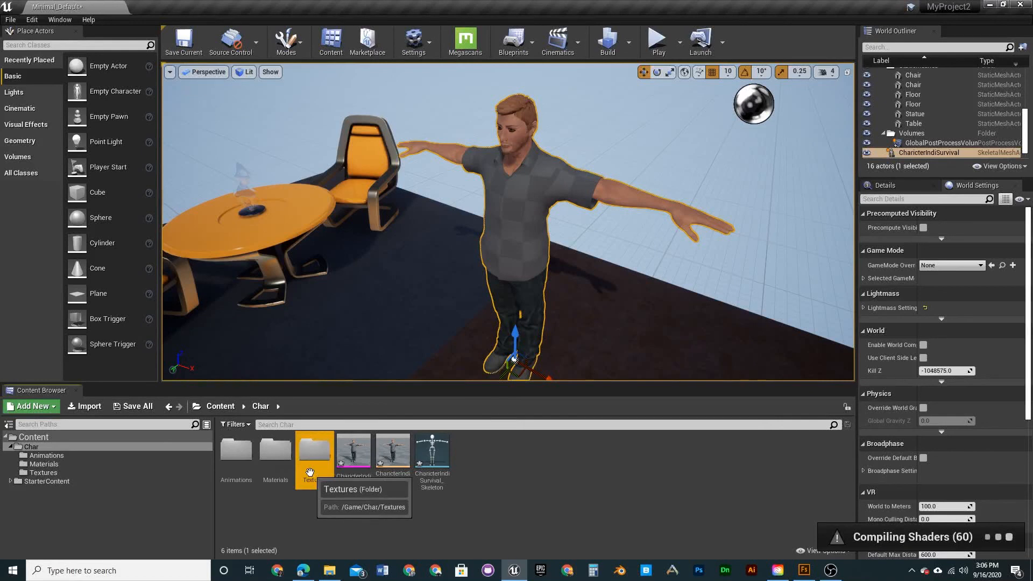
pyautogui.doubleClick(314, 450)
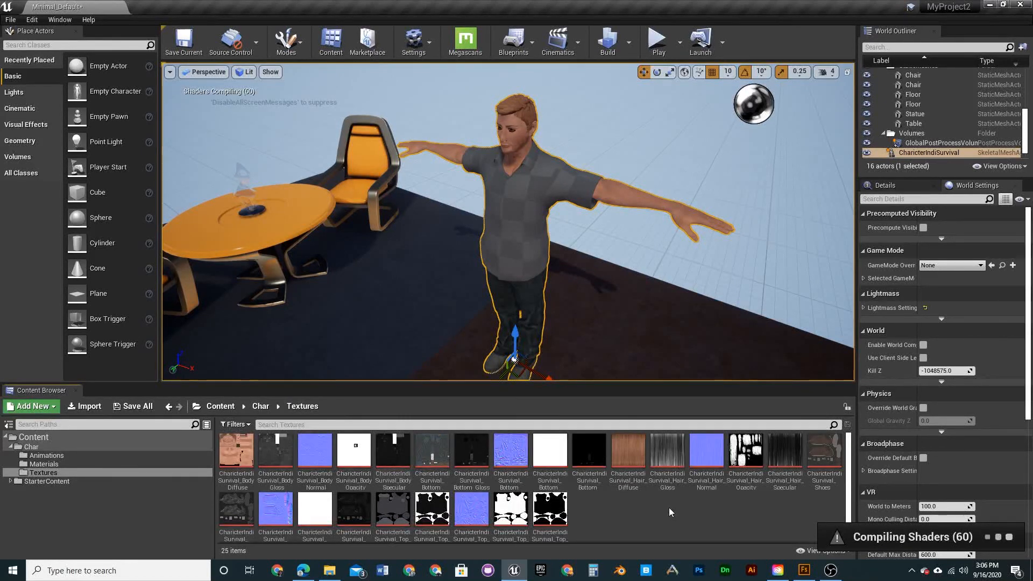